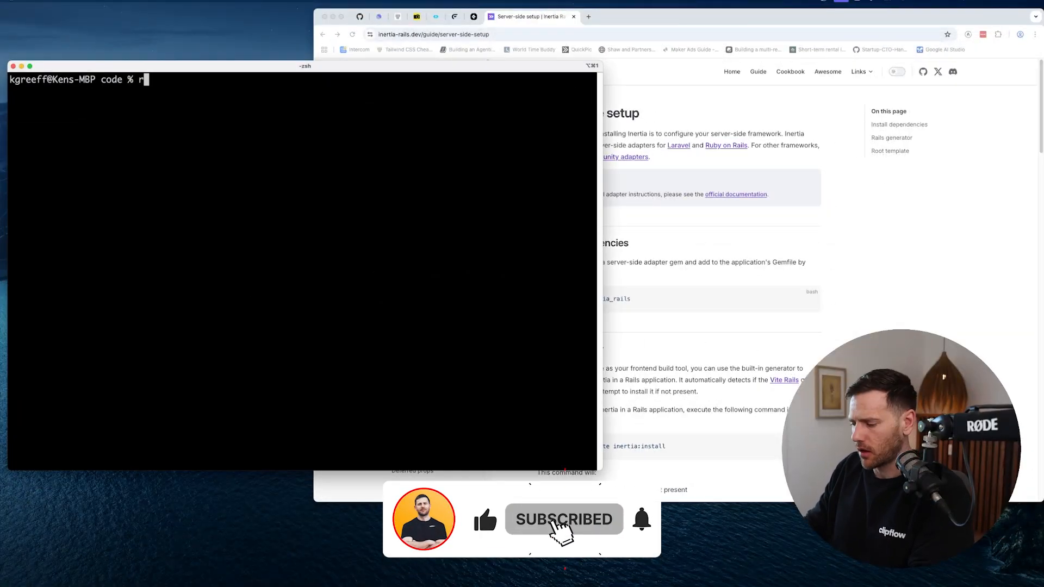
# Run 'rails new inertia-js', then 'bundle add inertia_rails' inside the new app.
pyautogui.write('ails new inertia')
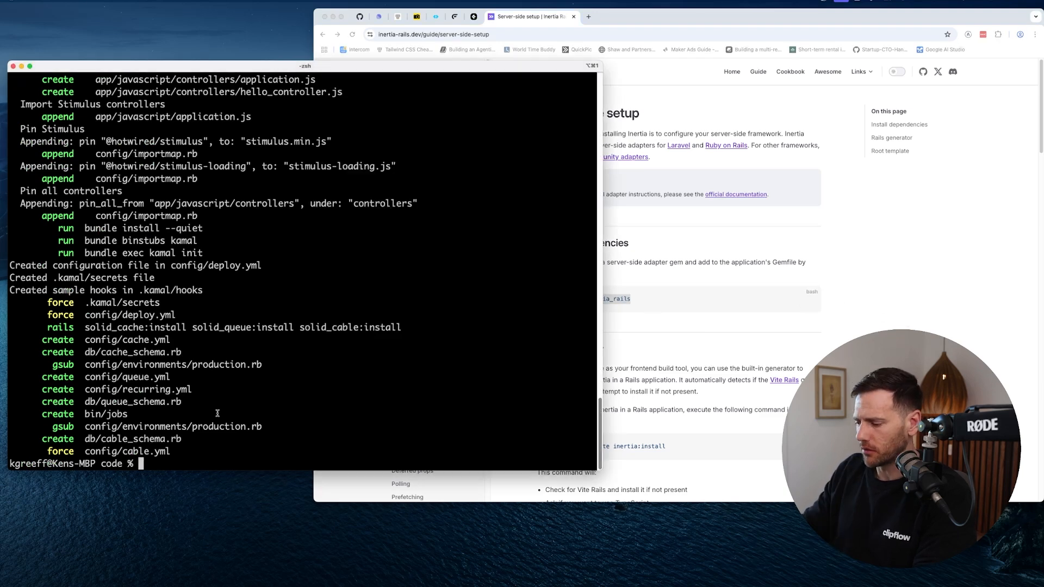
pyautogui.write('bundle add iner')
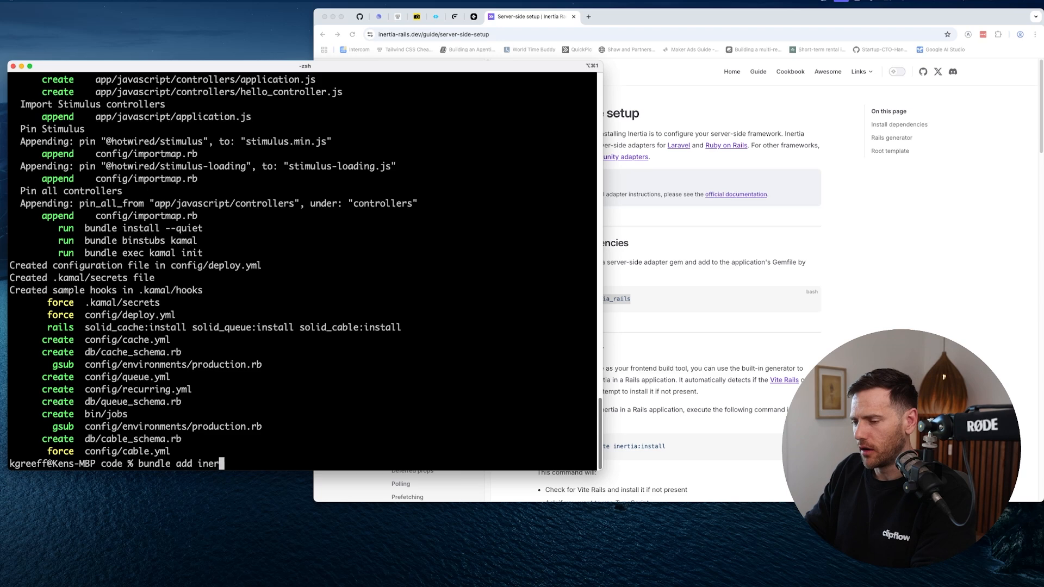
pyautogui.write('tia_rails')
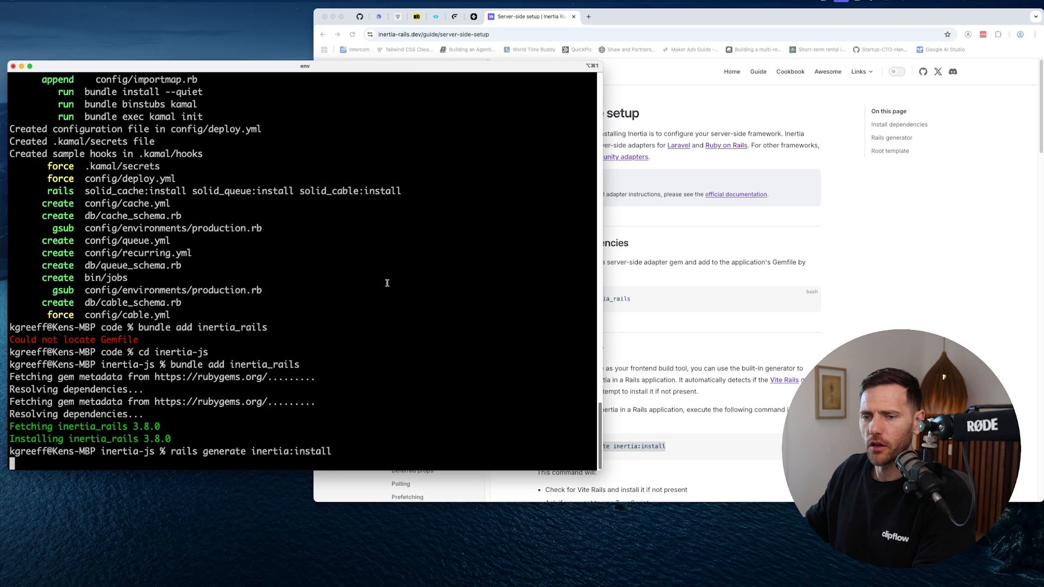
# Run inertia:install with Vite Ruby, TypeScript, React and Tailwind, overwriting bin/dev.
pyautogui.press('Return')
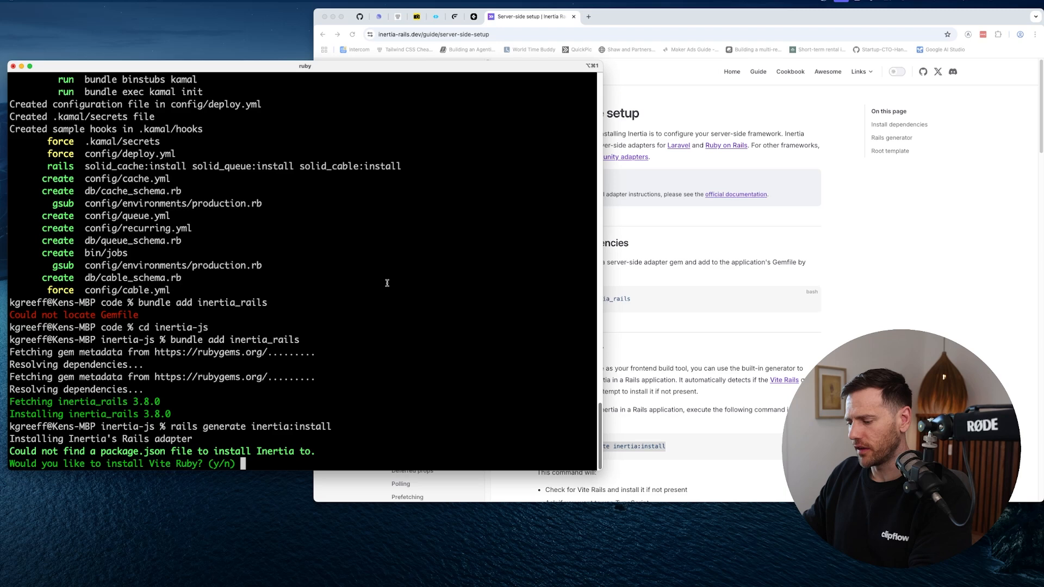
pyautogui.write('y')
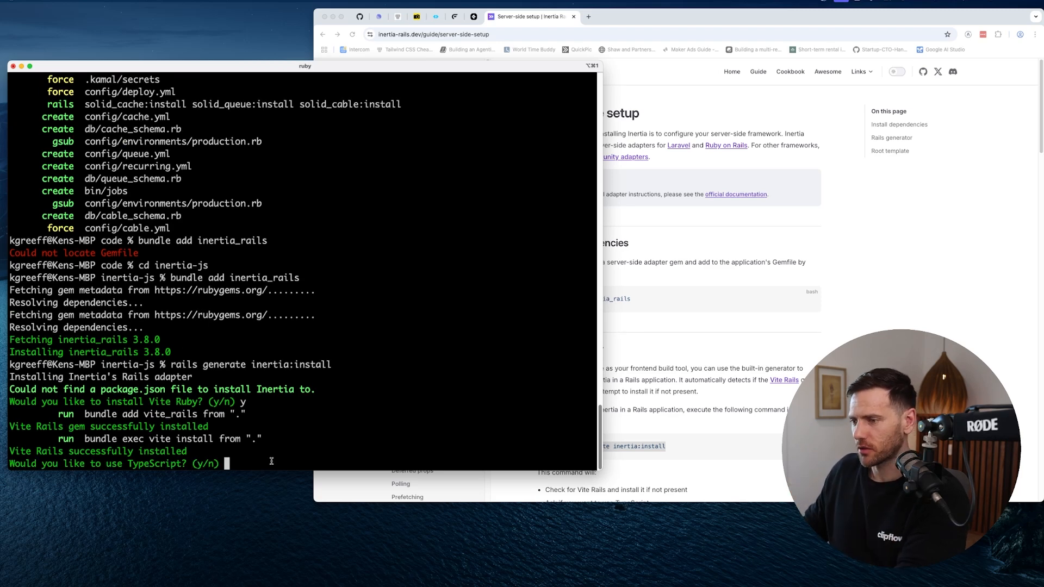
pyautogui.write('y')
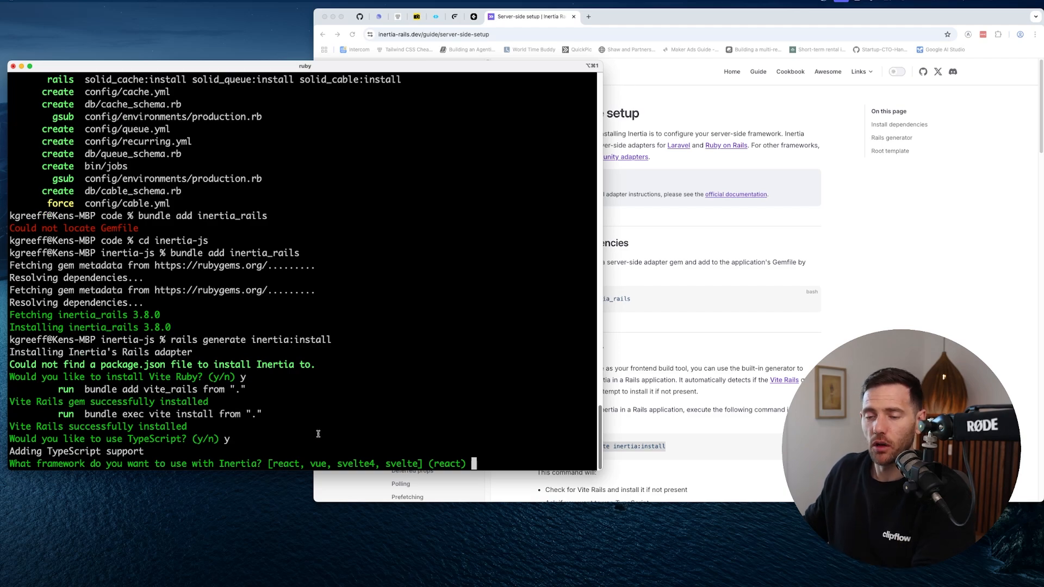
pyautogui.press('enter')
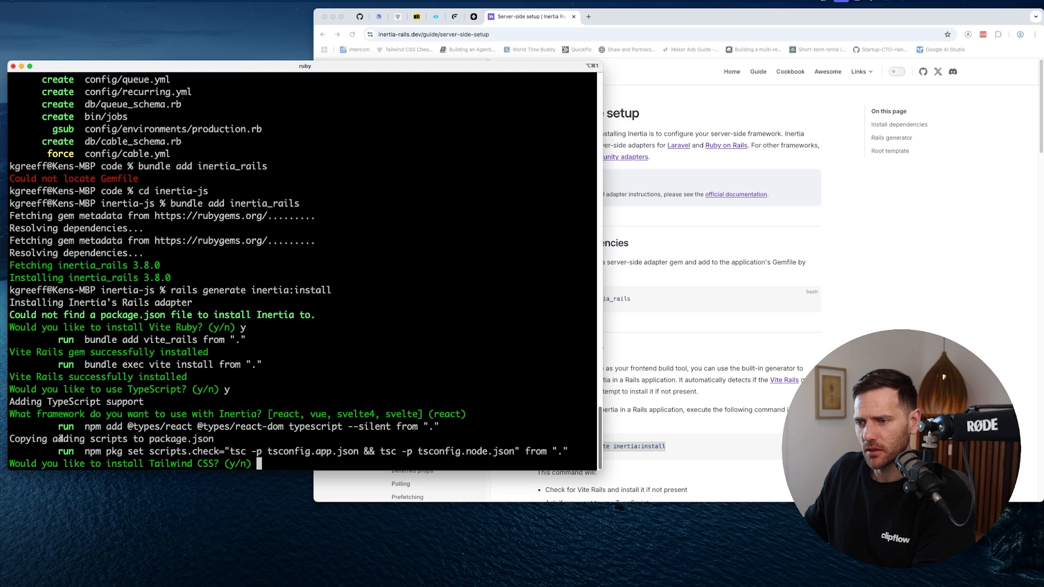
pyautogui.write('y')
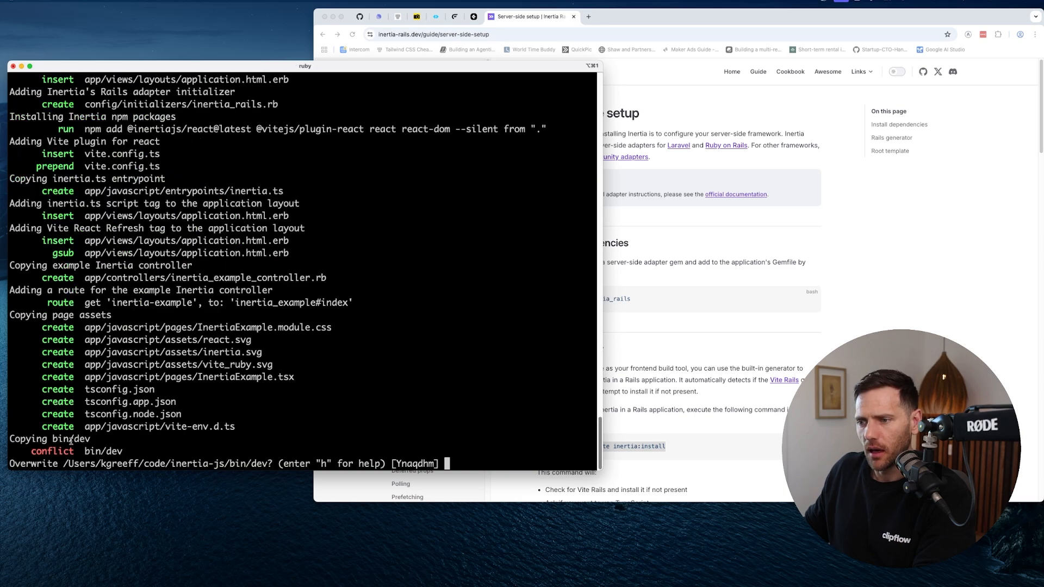
pyautogui.moveTo(456, 373)
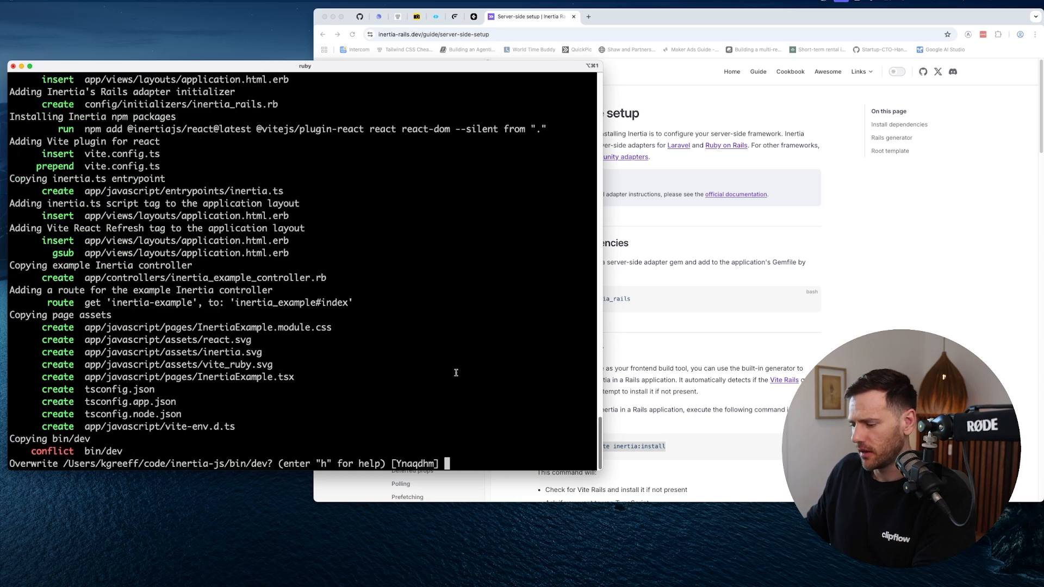
pyautogui.write('y')
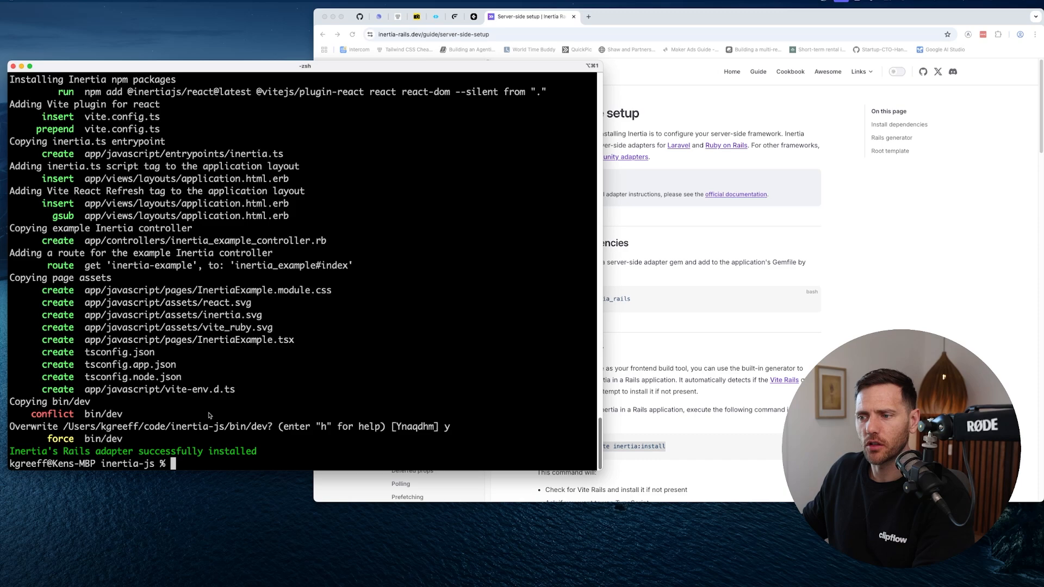
# Start ./bin/dev, restart it to serve on localhost:3100, then return to the Inertia guide.
pyautogui.write('rails')
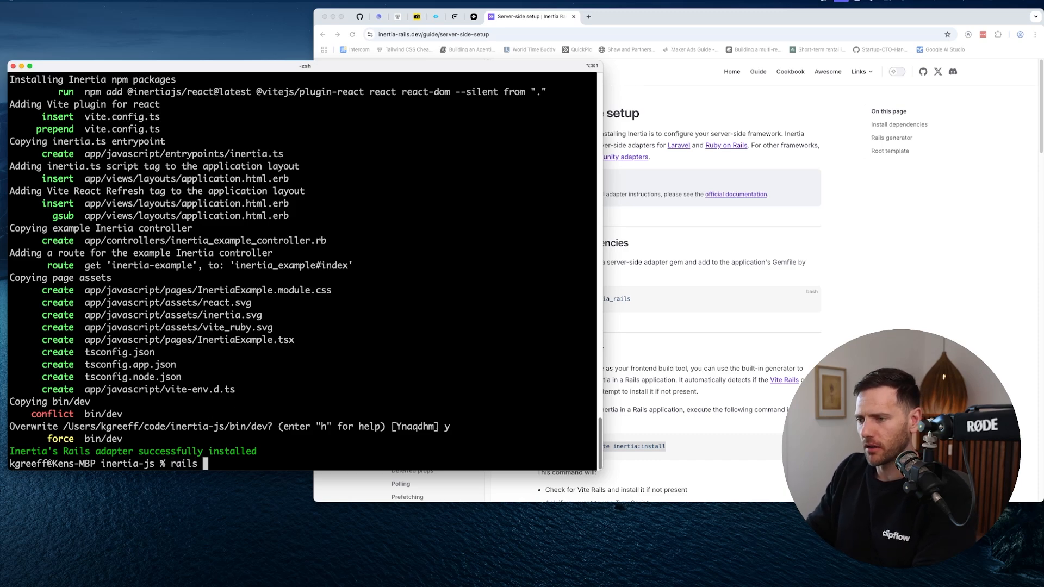
pyautogui.write('./bin/dev')
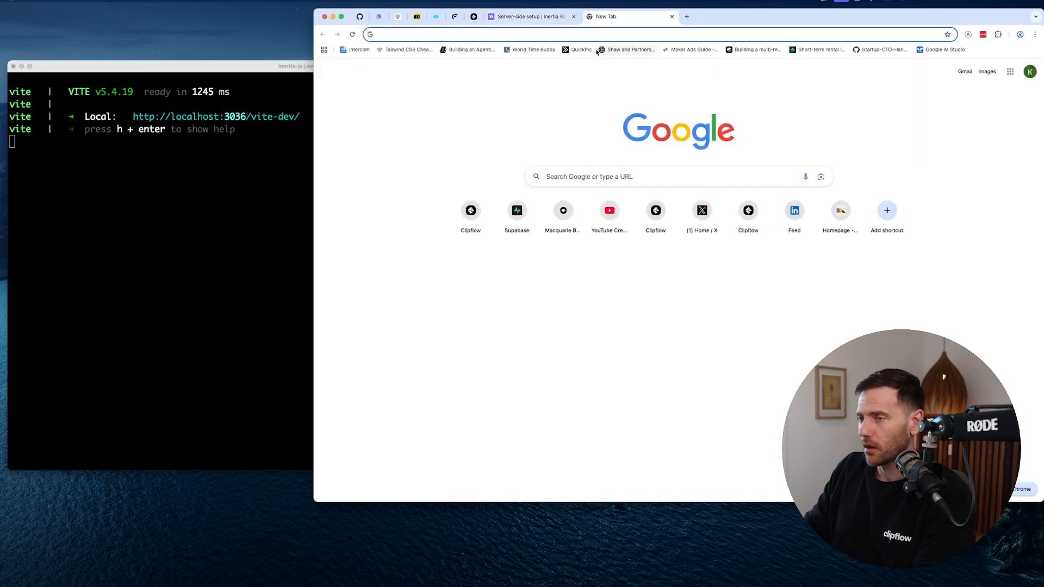
pyautogui.write('localhost:3000')
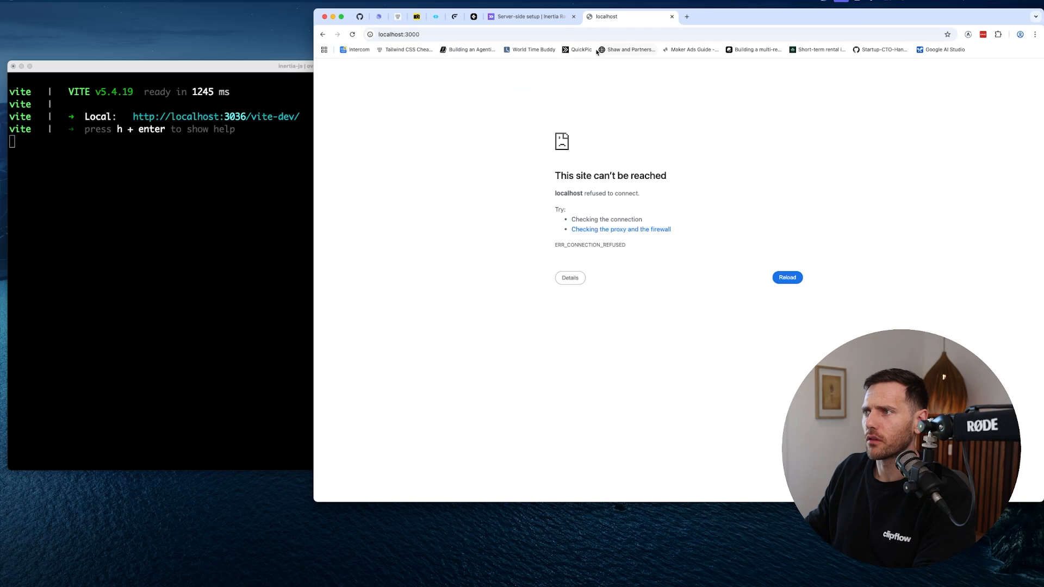
pyautogui.press('ctrl+c')
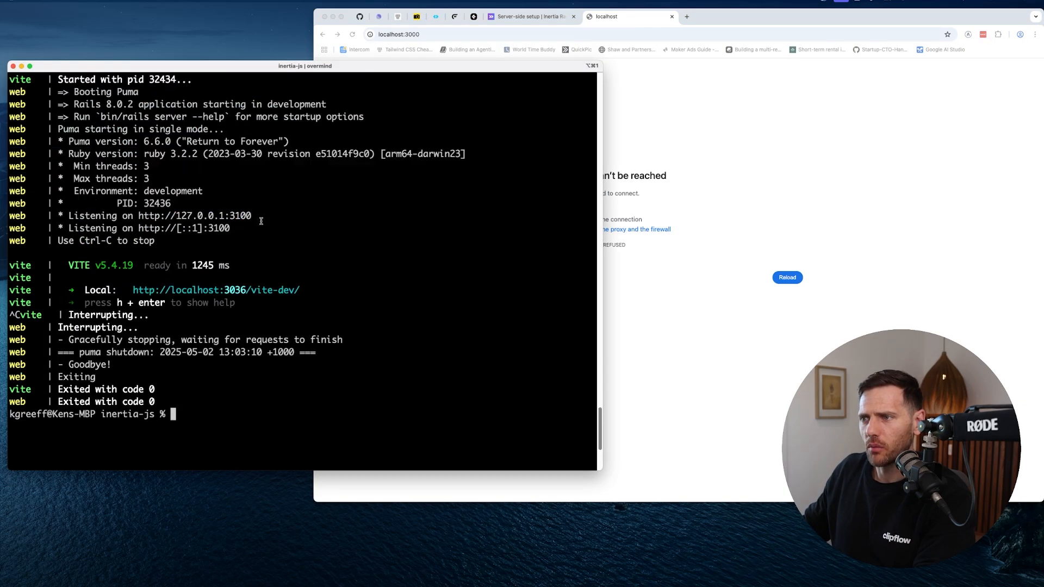
pyautogui.write('./bin/dev')
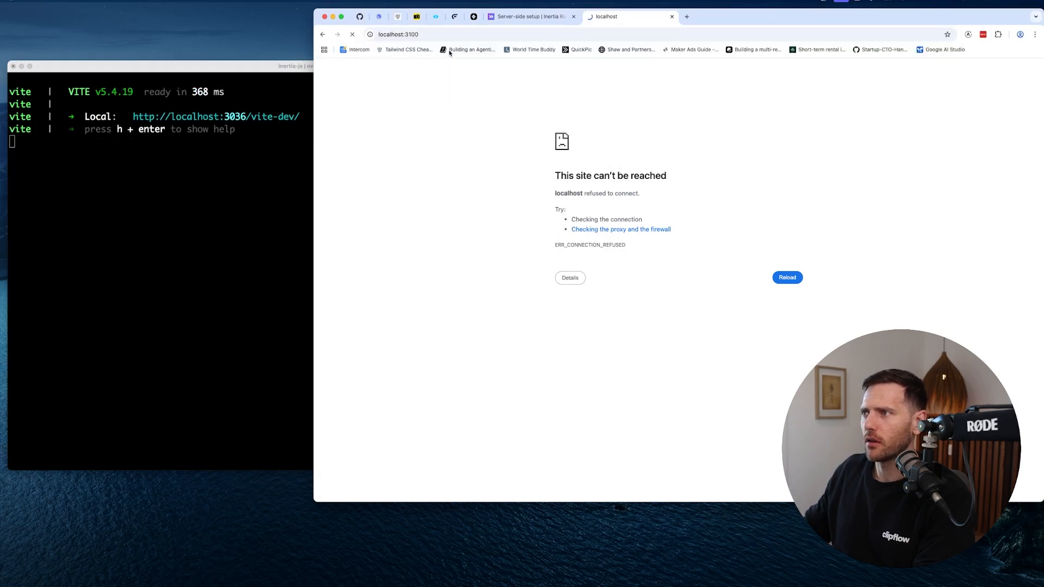
pyautogui.click(786, 278)
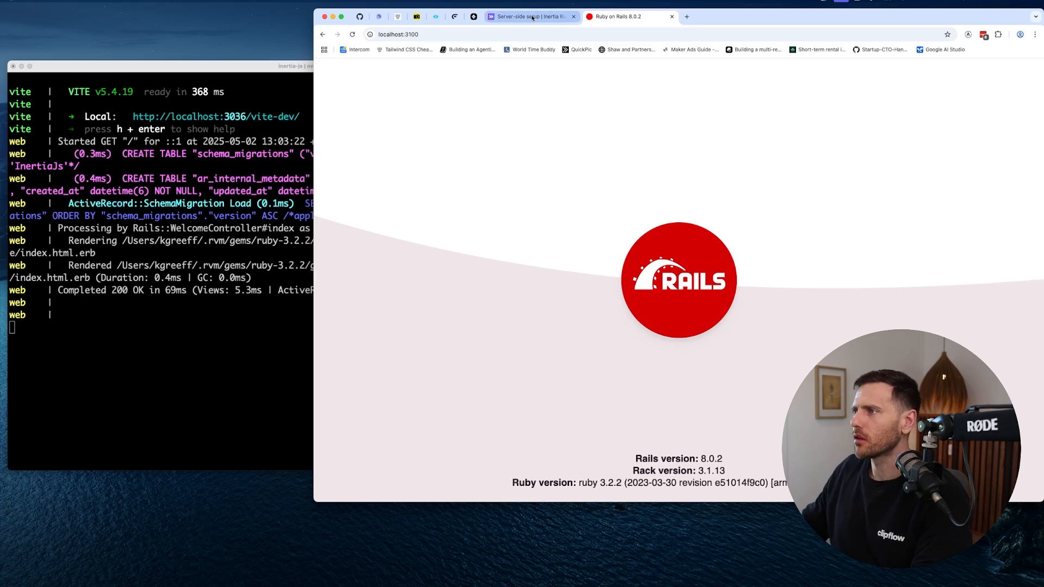
pyautogui.click(528, 16)
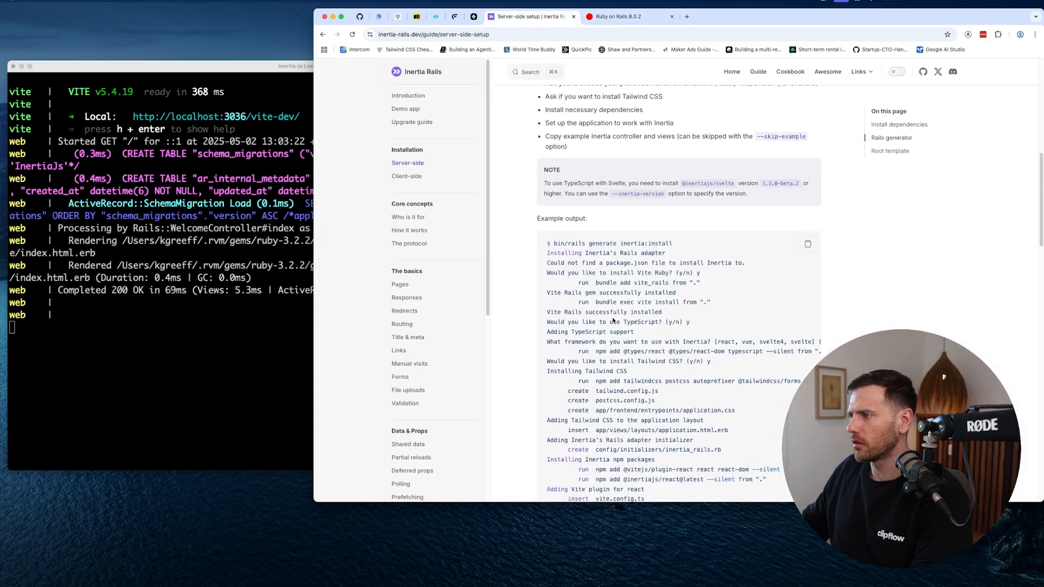
# Open config/routes.rb and select the 'inertia-example' route path on line 2.
pyautogui.scroll(-3)
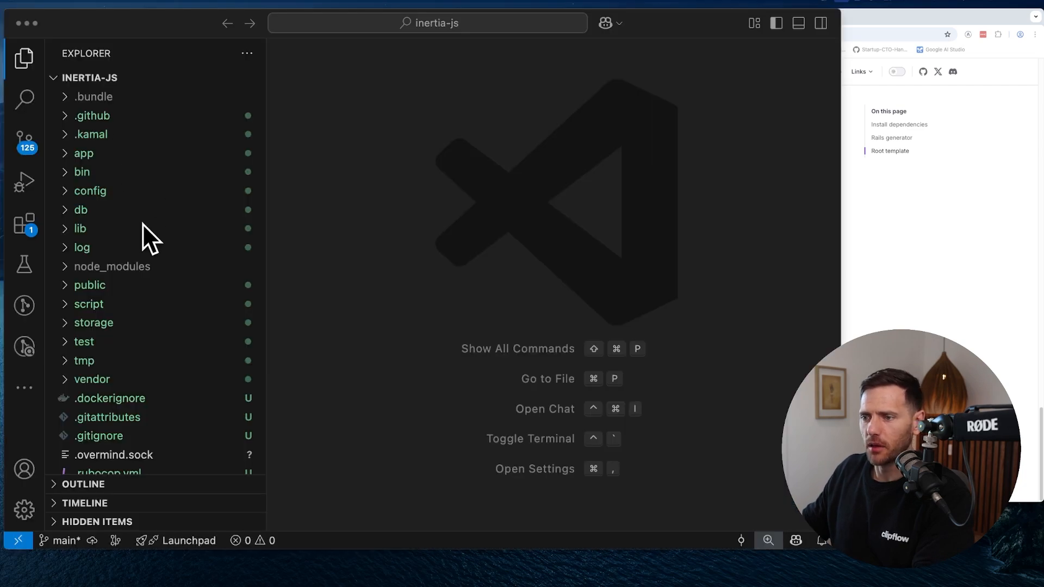
pyautogui.scroll(-3)
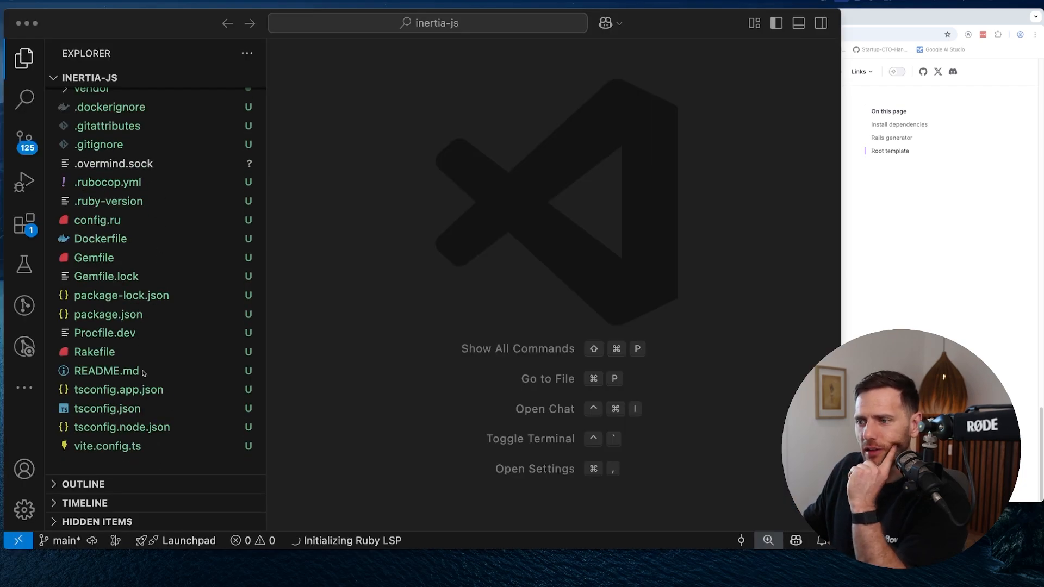
pyautogui.scroll(-3)
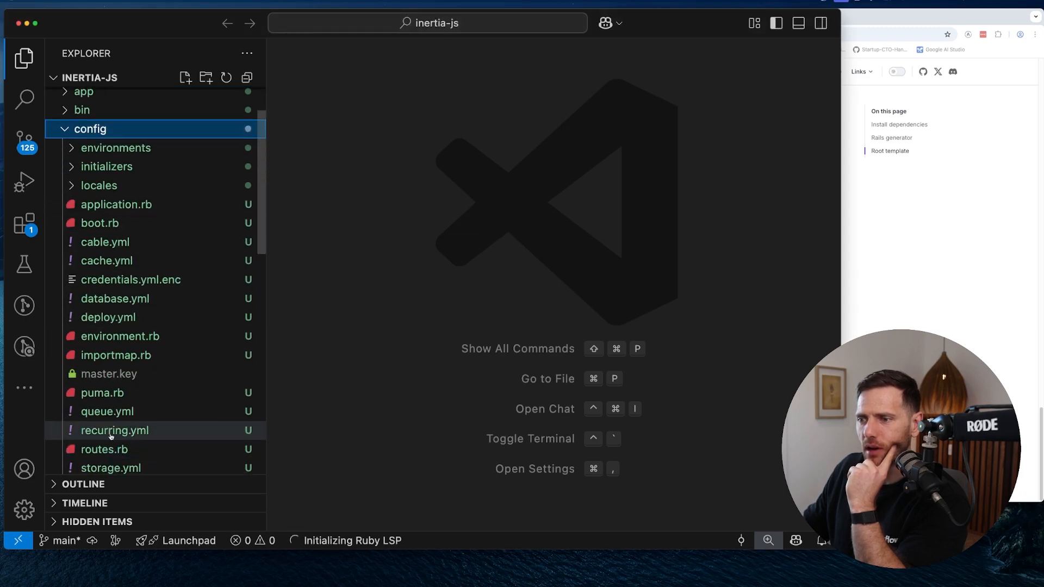
pyautogui.click(103, 449)
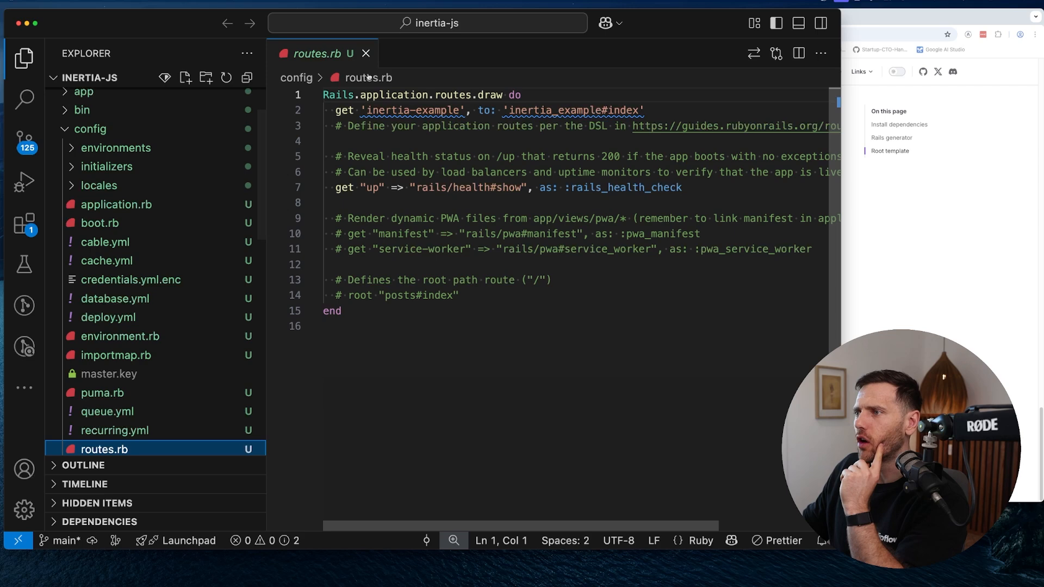
pyautogui.doubleClick(411, 110)
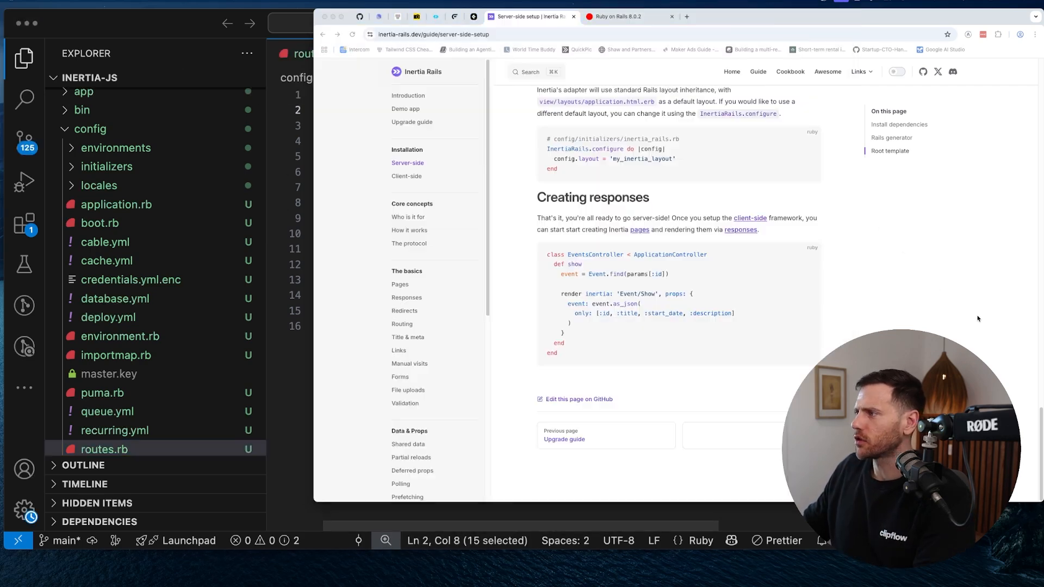
# Load localhost:3100/inertia-example and click the Hello World counter button twice.
pyautogui.click(625, 16)
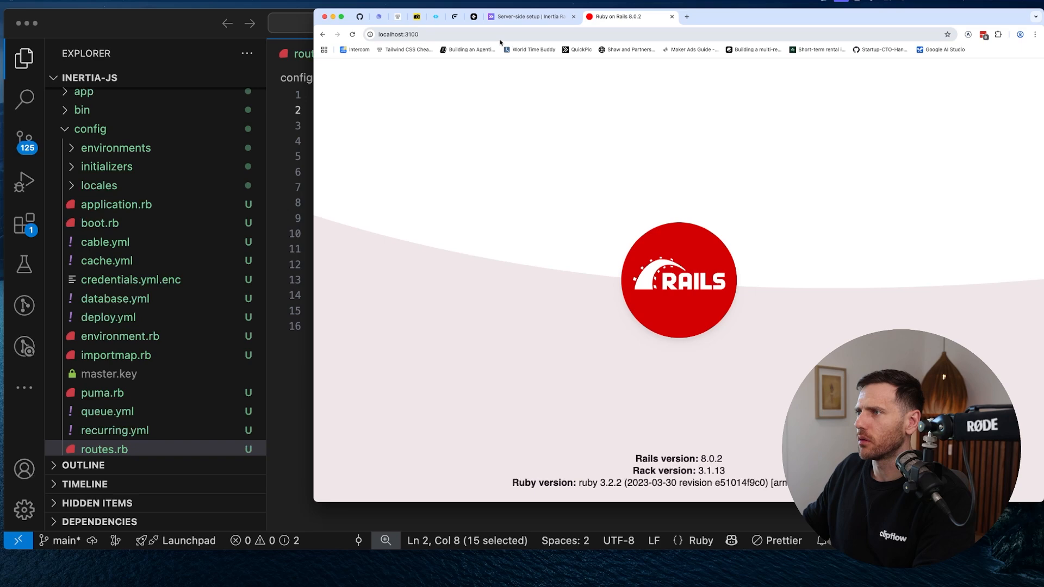
pyautogui.write('localhost:3100/inertia-example')
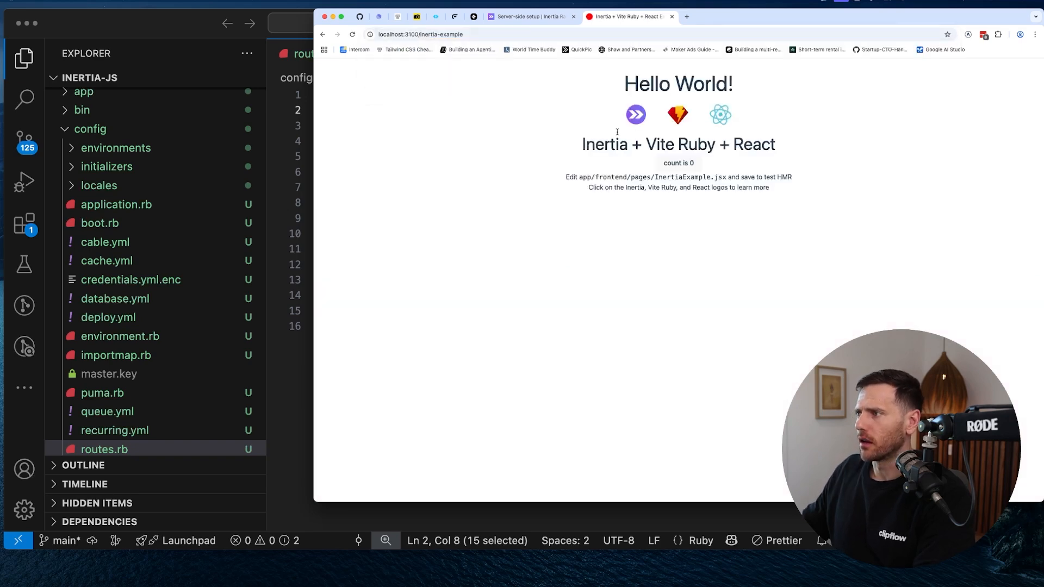
pyautogui.moveTo(635, 114)
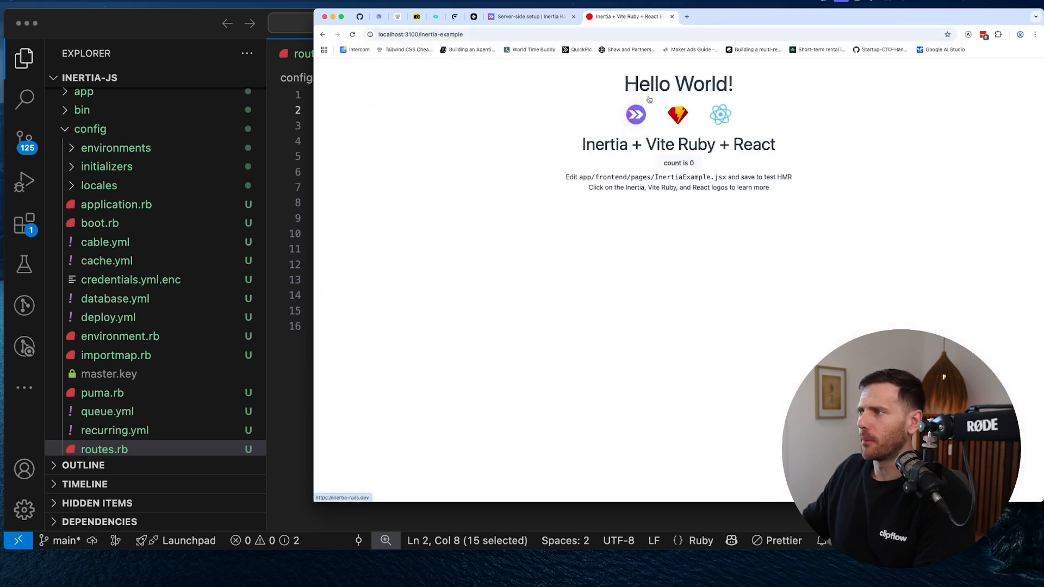
pyautogui.click(678, 163)
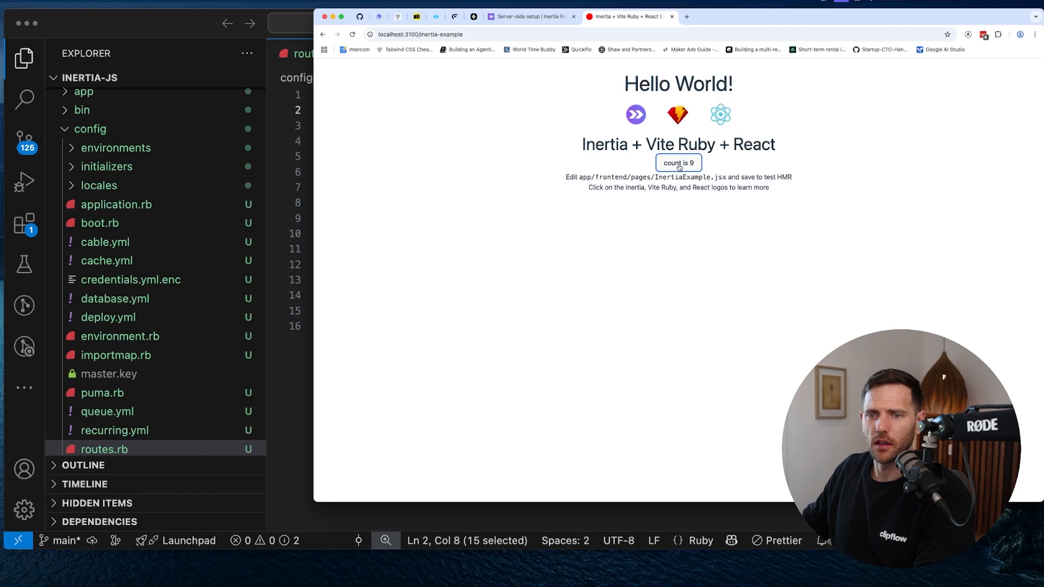
pyautogui.click(678, 162)
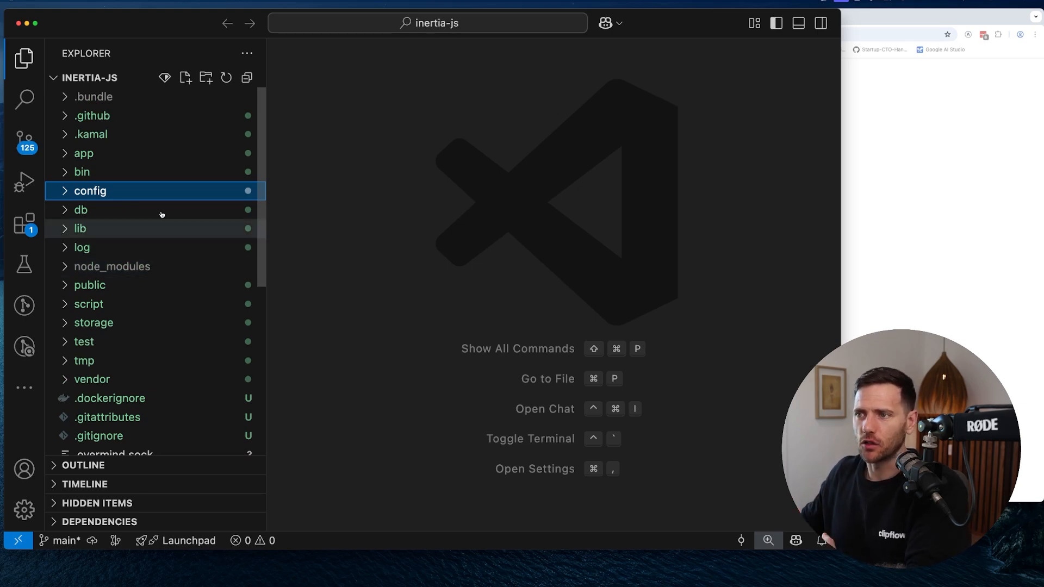
# Expand app/javascript/pages and create the nested folder v1/Posts.
pyautogui.click(84, 153)
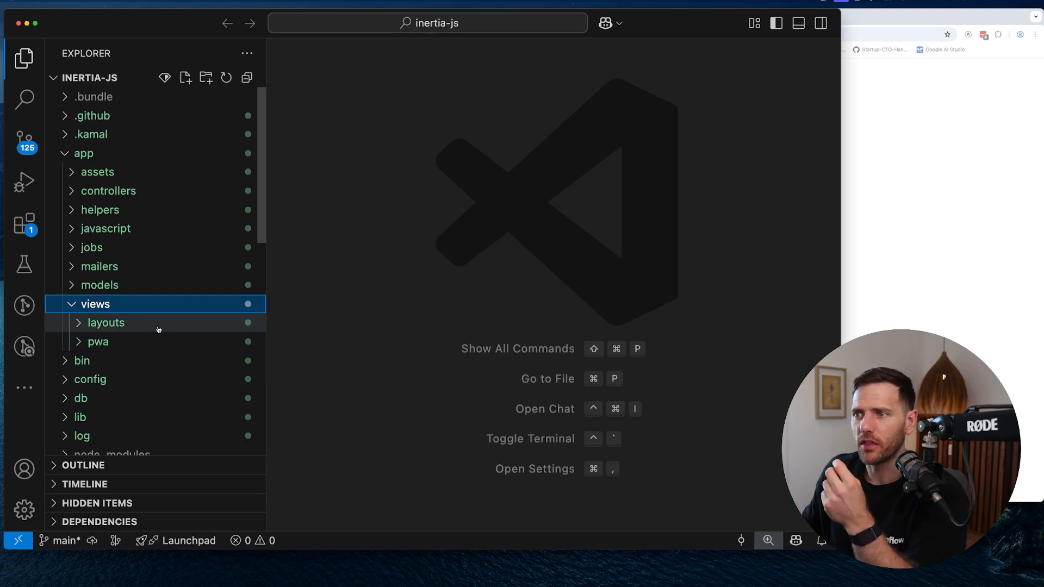
pyautogui.moveTo(105, 323)
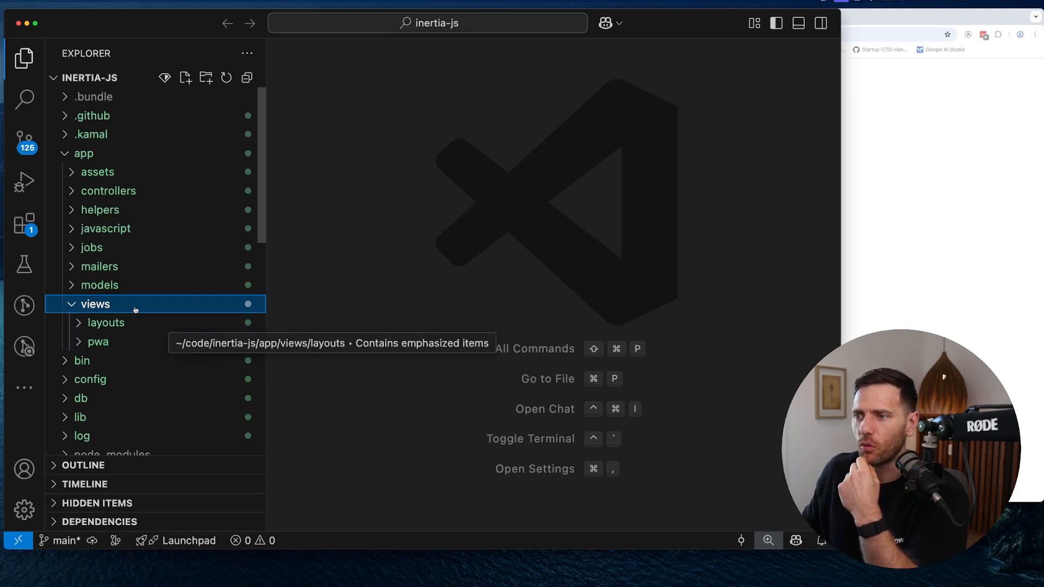
pyautogui.click(95, 303)
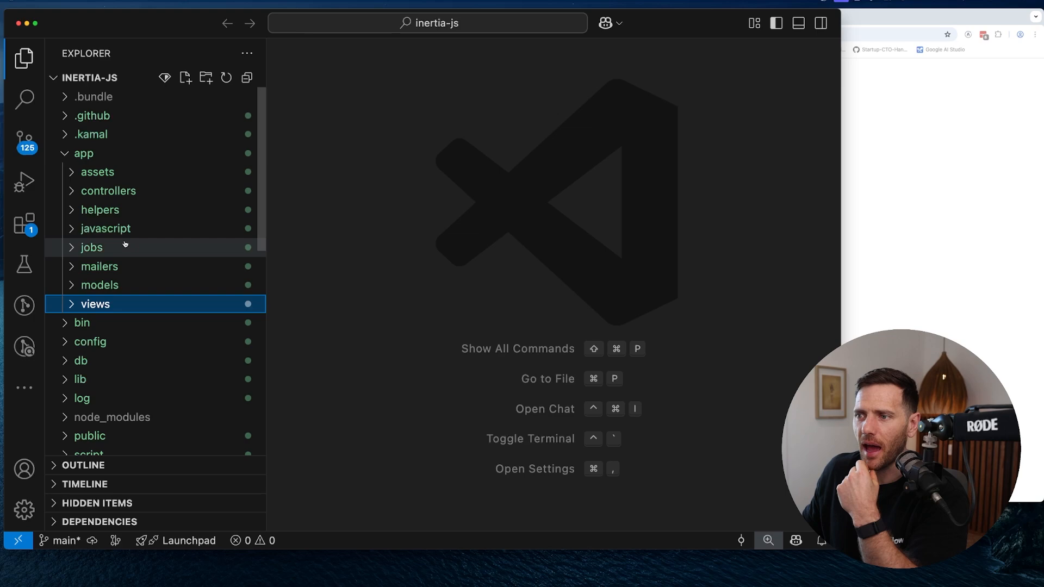
pyautogui.click(105, 228)
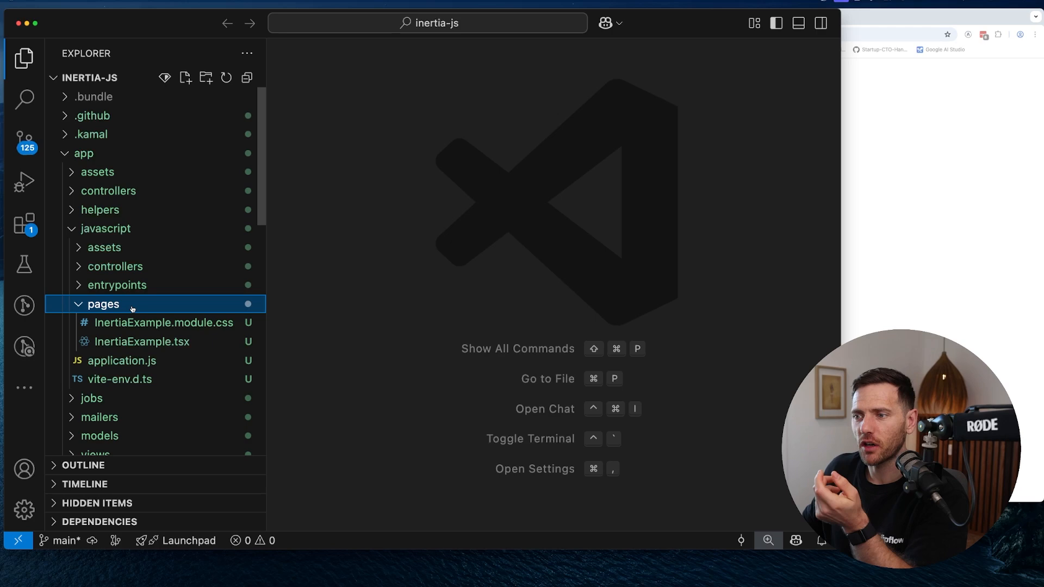
pyautogui.scroll(-3)
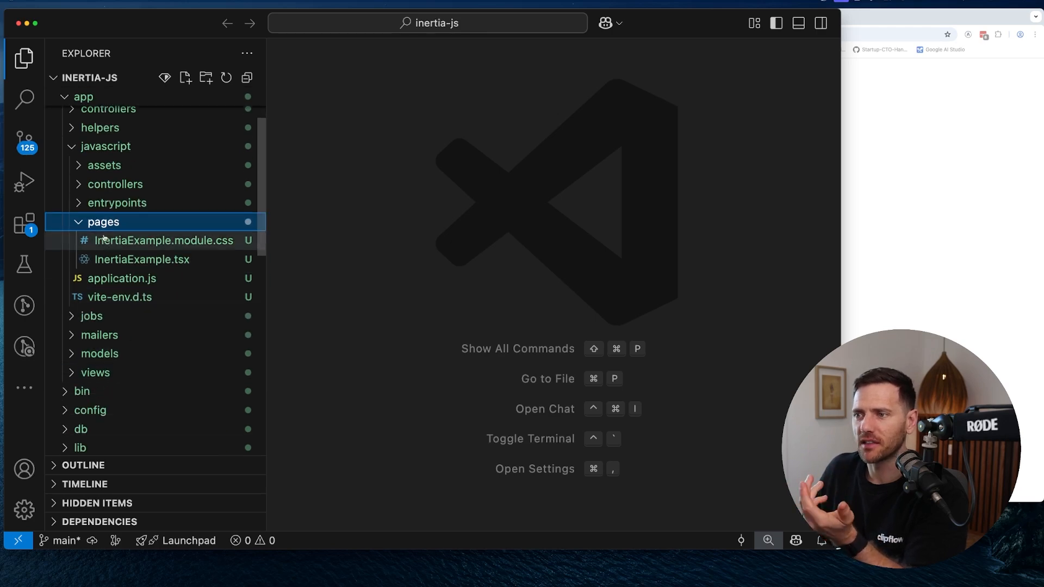
pyautogui.click(95, 372)
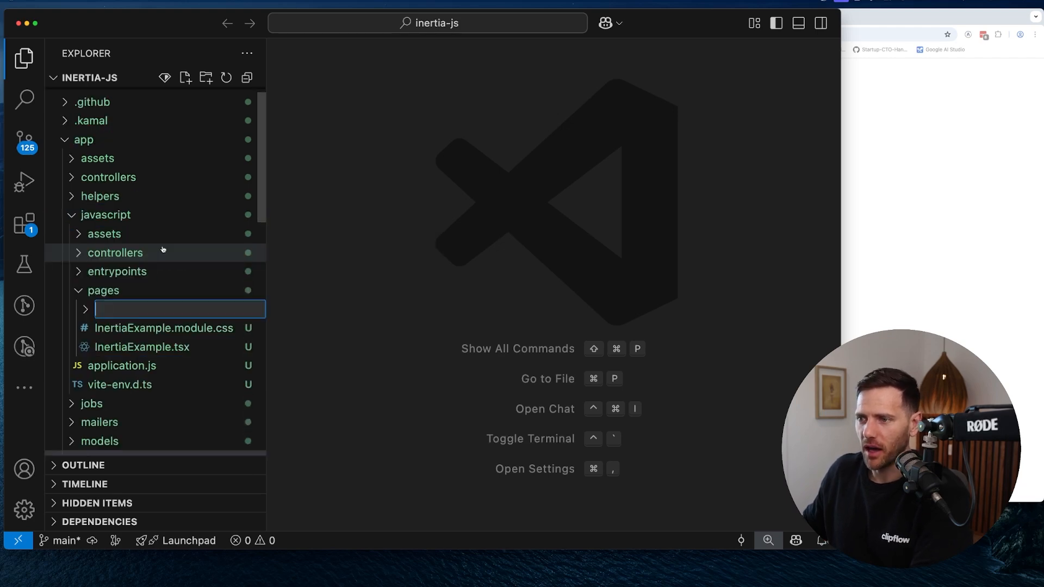
pyautogui.write('1')
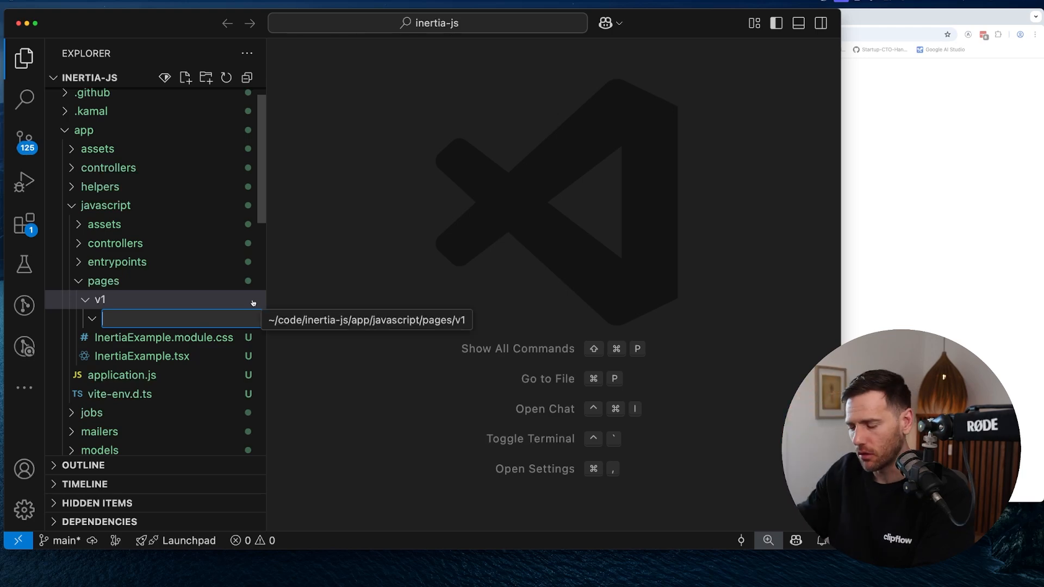
pyautogui.write('P')
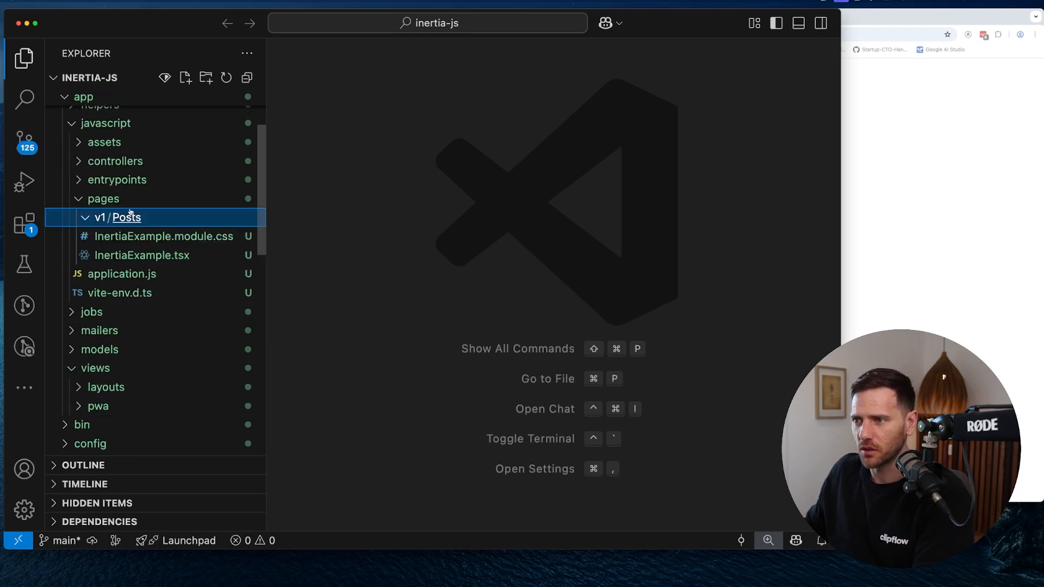
# Add a new file named Index.tsx inside v1/Posts.
pyautogui.rightClick(124, 217)
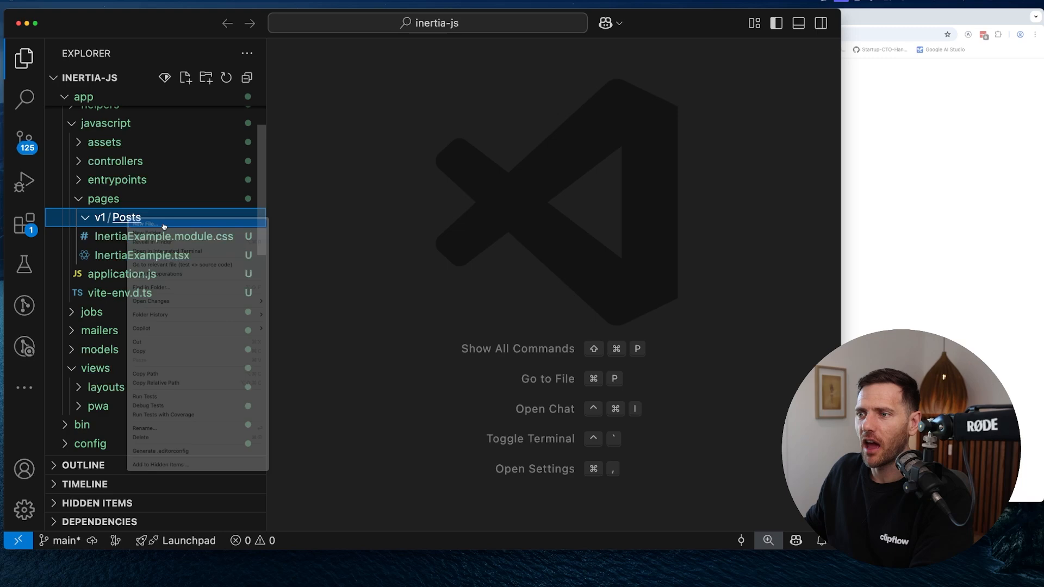
pyautogui.click(144, 223)
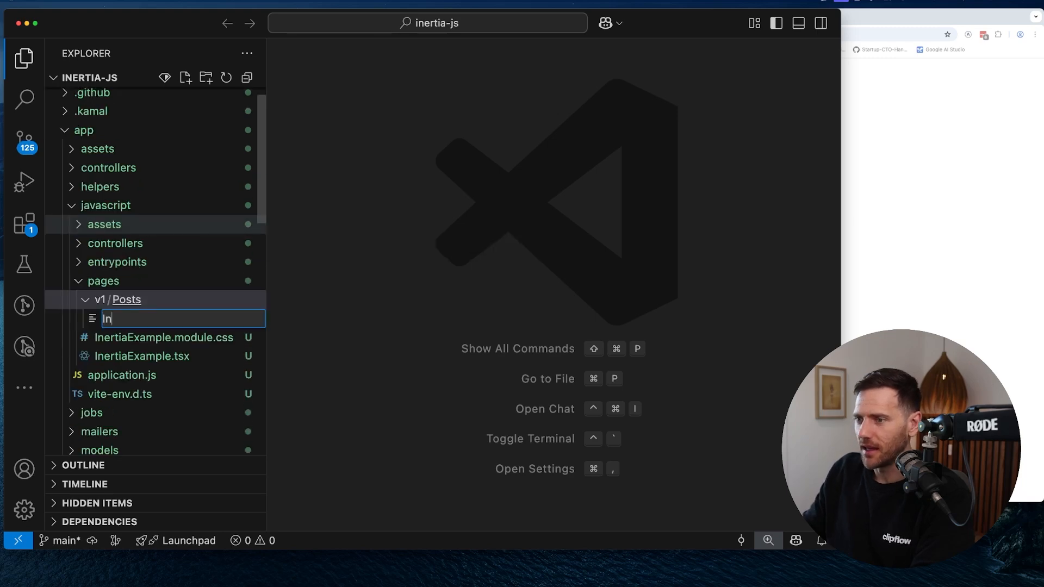
pyautogui.write('Index.tsx')
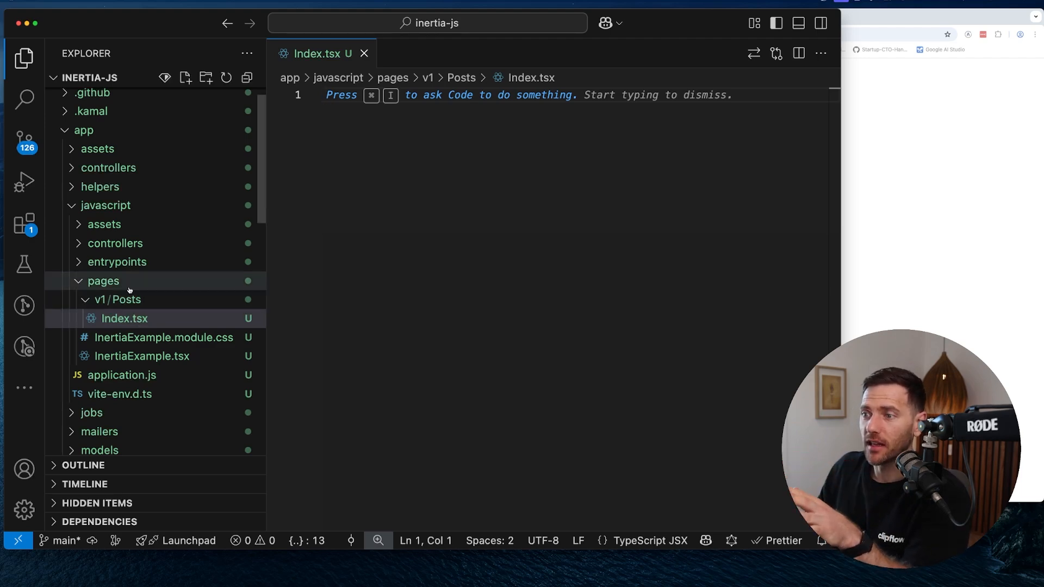
# Open entrypoints/application.js, inspect the Hello World markup in DevTools, then expand views/layouts.
pyautogui.click(117, 262)
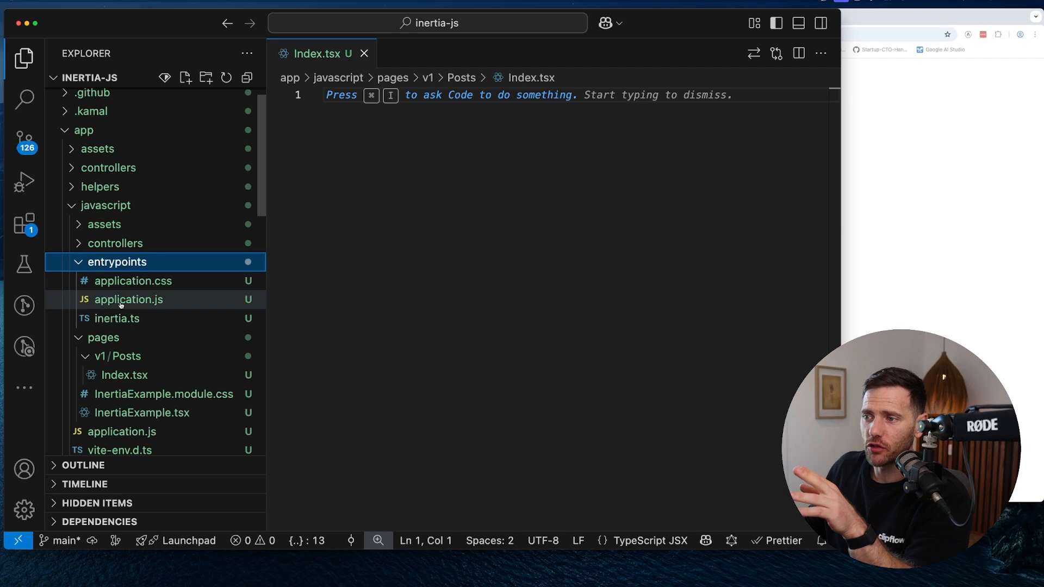
pyautogui.click(127, 299)
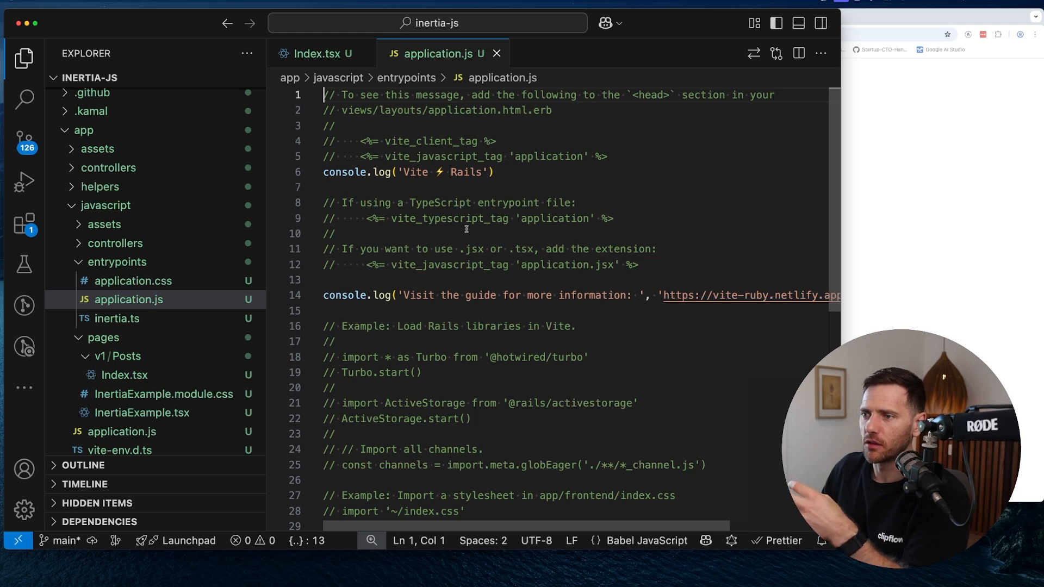
pyautogui.scroll(-3)
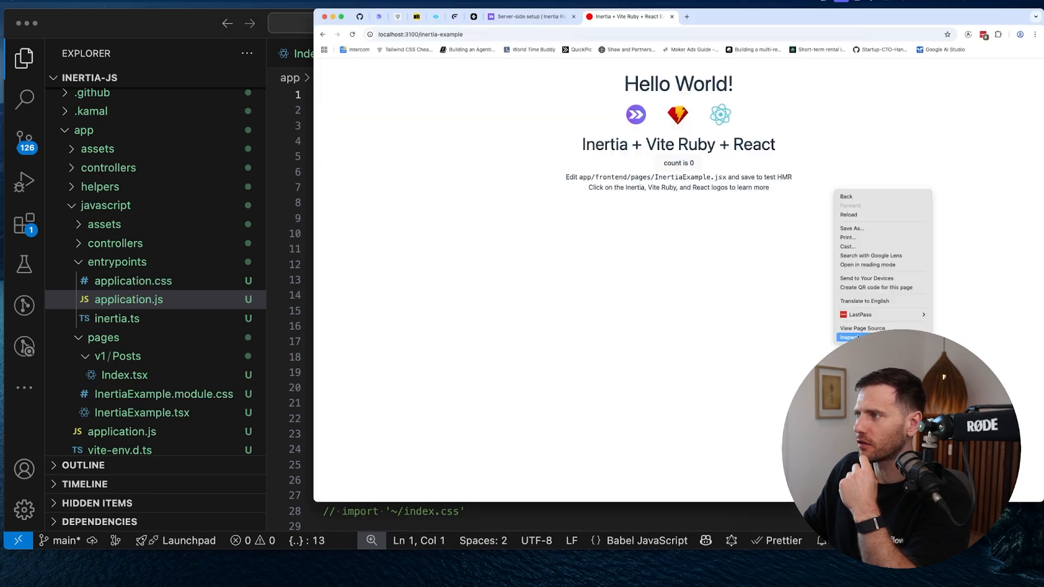
pyautogui.click(850, 338)
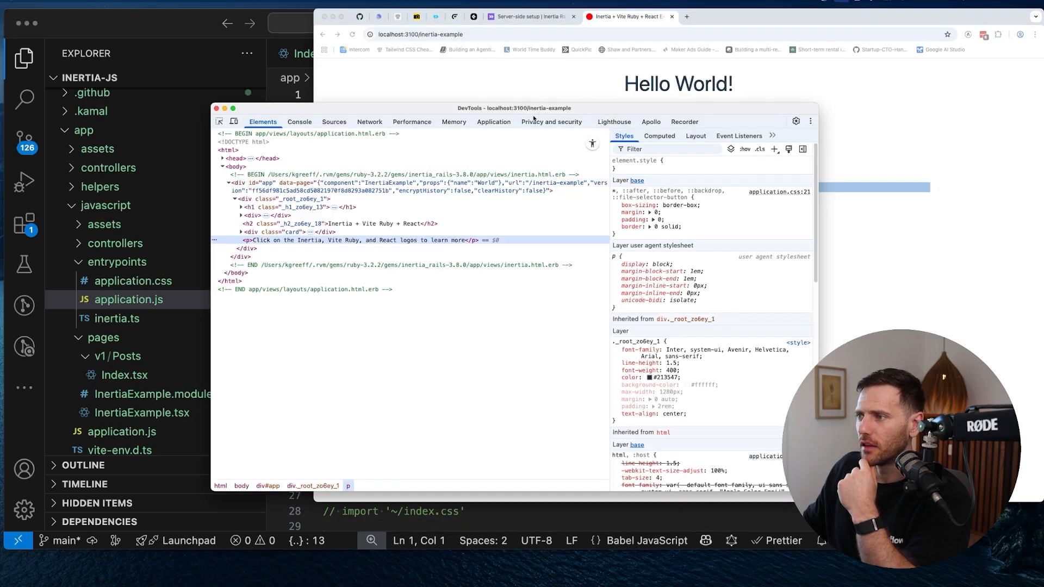
pyautogui.click(223, 158)
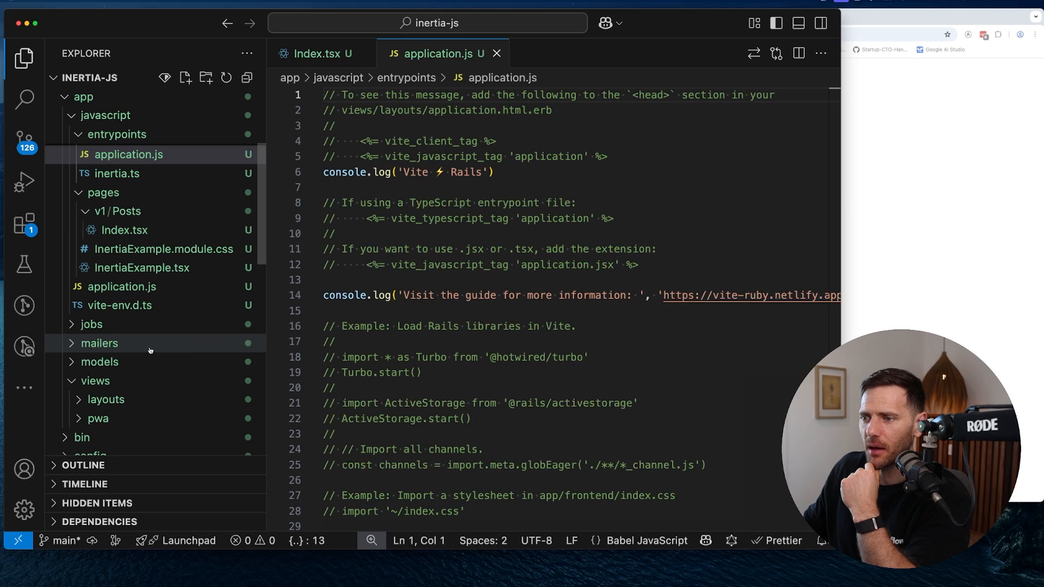
pyautogui.click(145, 336)
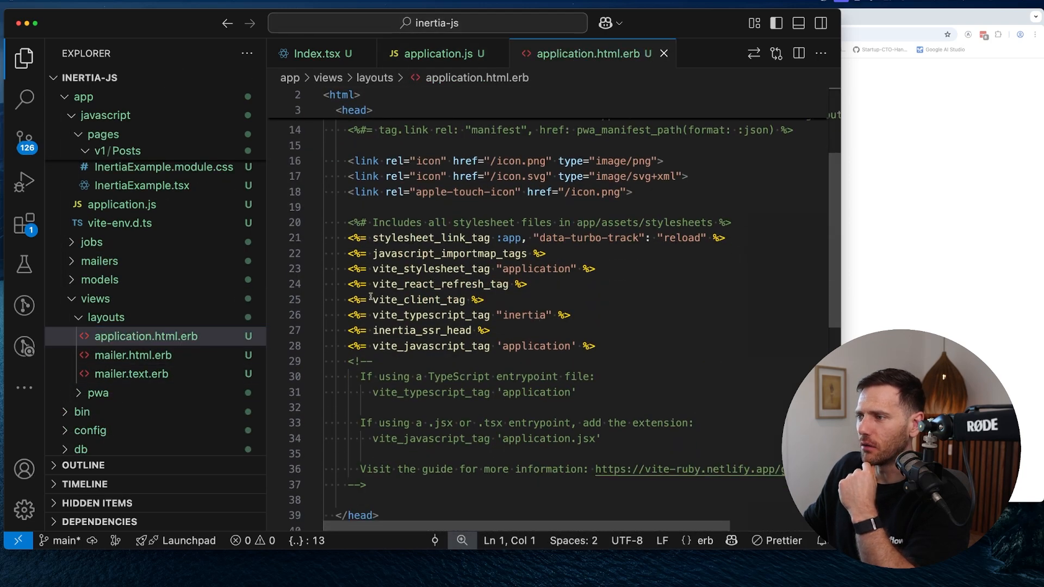
# Edit the application.html.erb head to remove stylesheet_link_tag and javascript_importmap_tags lines.
pyautogui.click(539, 254)
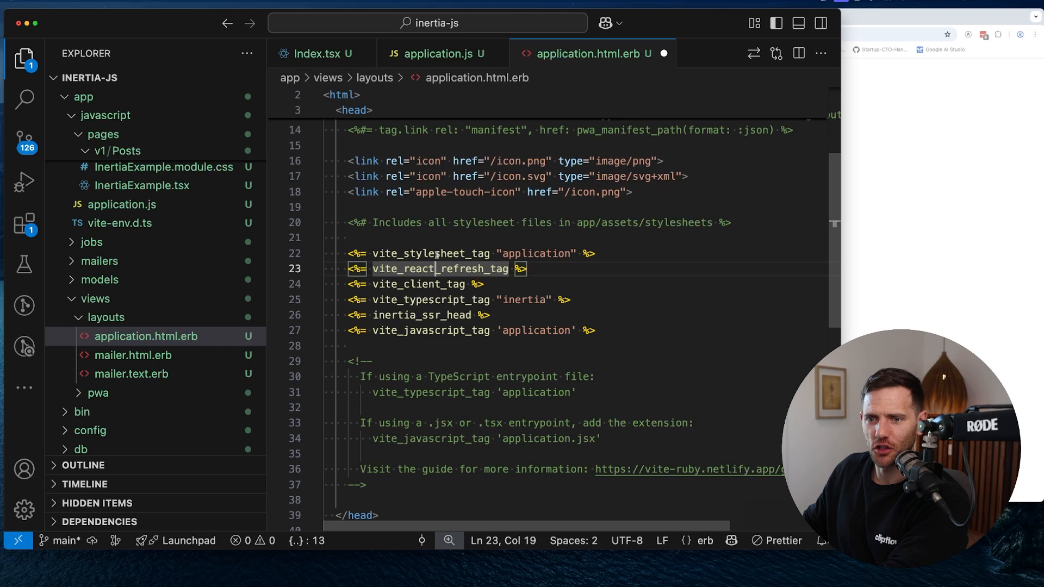
pyautogui.doubleClick(418, 284)
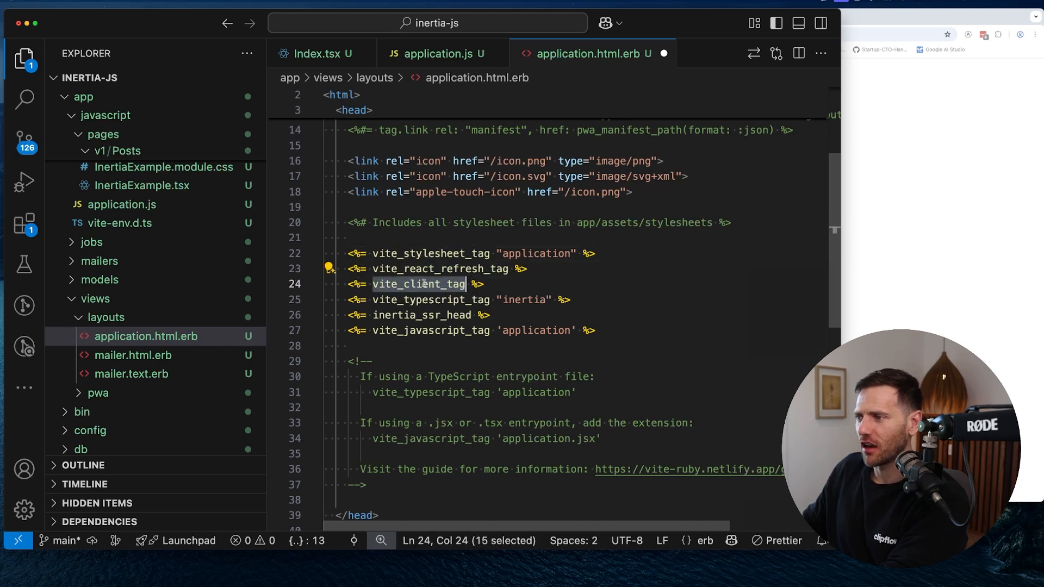
pyautogui.press('Enter')
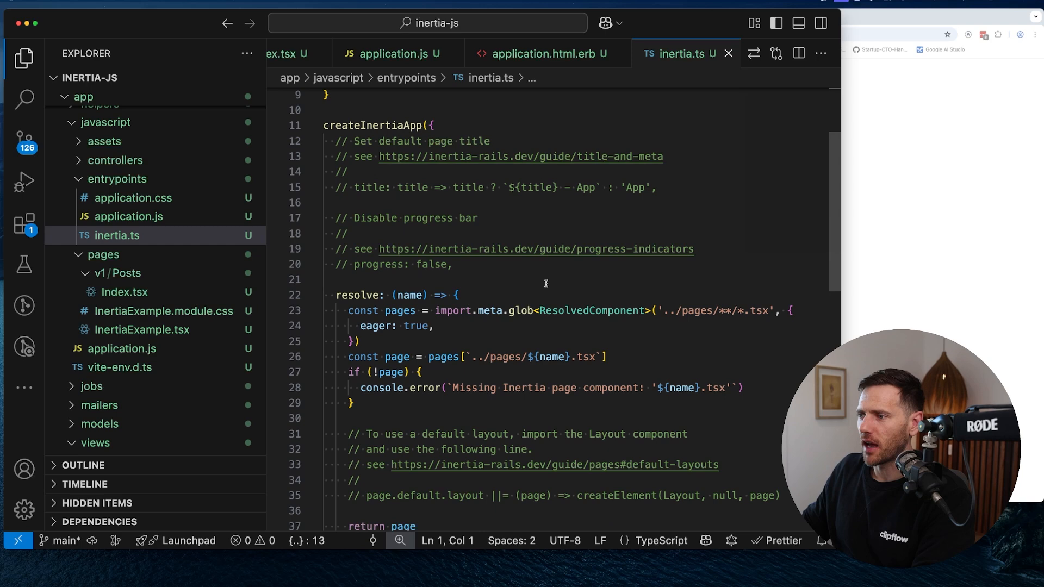
# Read through inertia.ts resolve and setup code, then open InertiaExample.tsx.
pyautogui.scroll(-3)
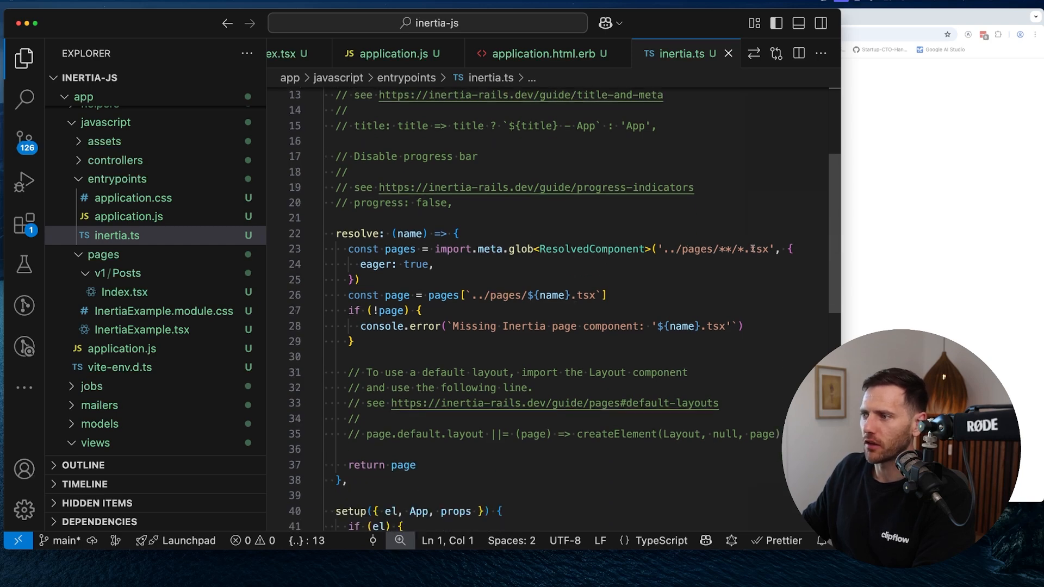
pyautogui.moveTo(607, 338)
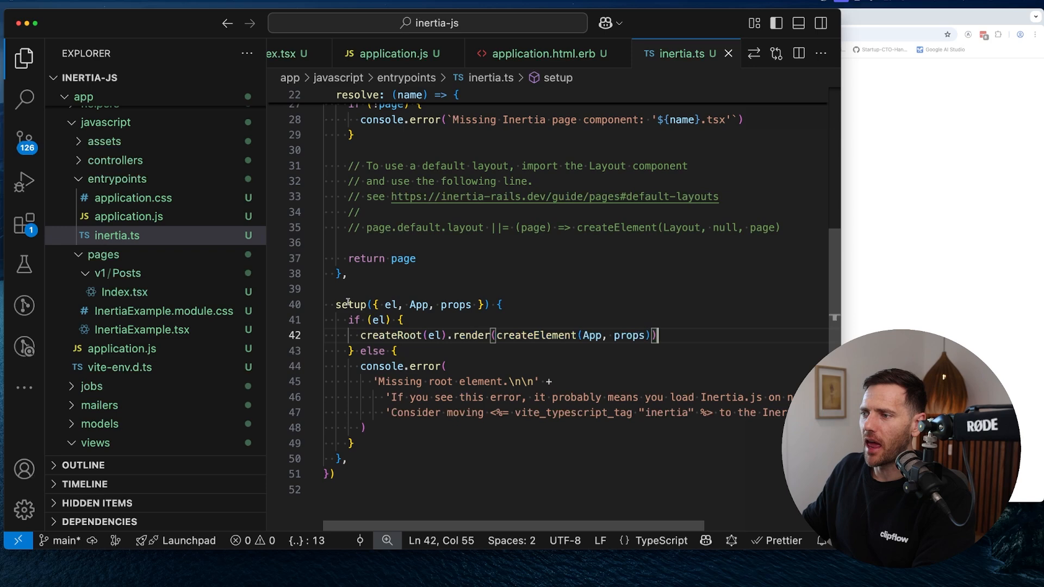
pyautogui.doubleClick(351, 304)
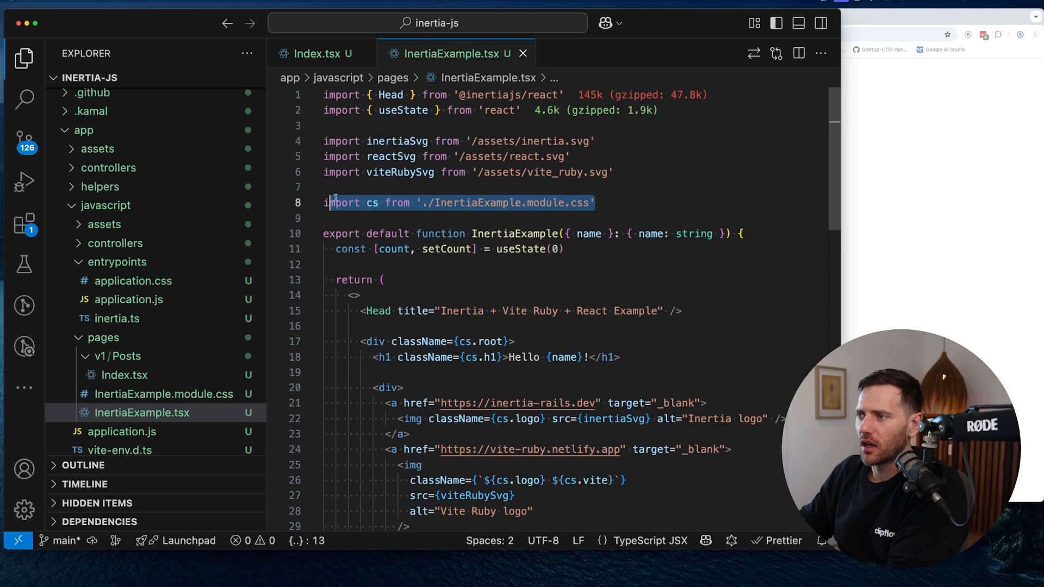
# Select the cs import name in InertiaExample.tsx and scroll through the component.
pyautogui.doubleClick(372, 202)
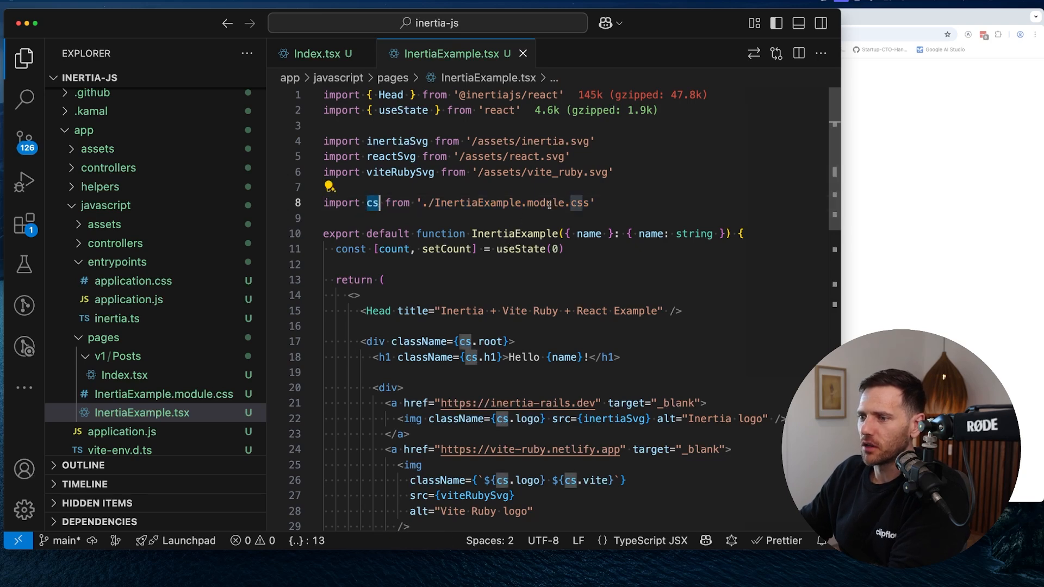
pyautogui.moveTo(376, 311)
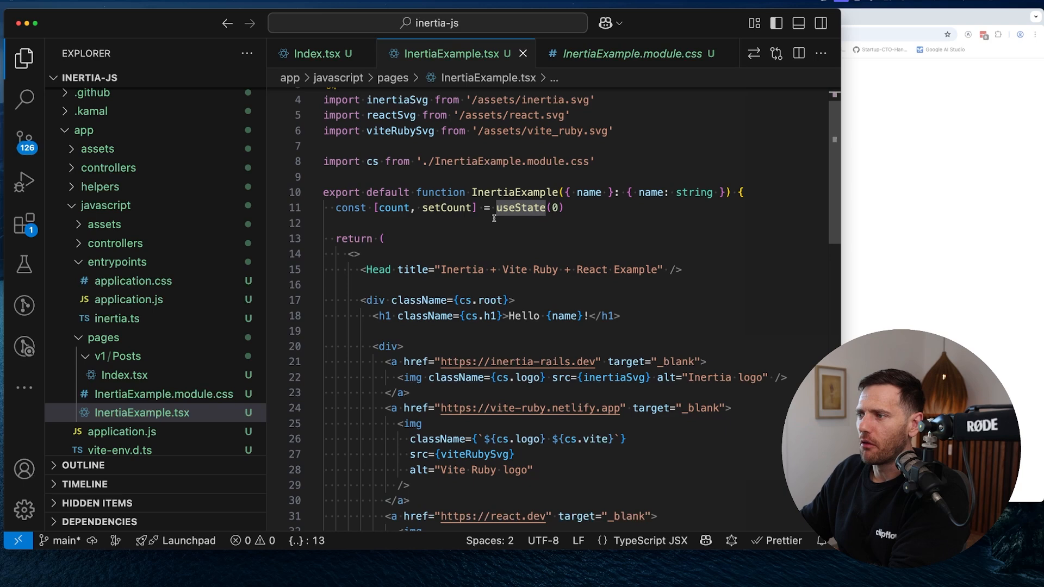
pyautogui.scroll(-3)
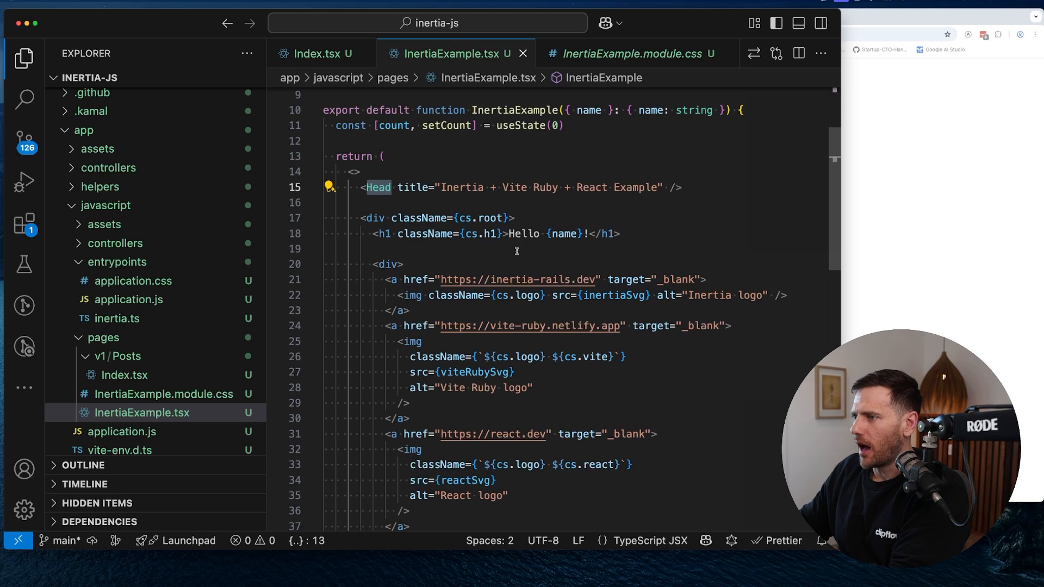
pyautogui.scroll(-3)
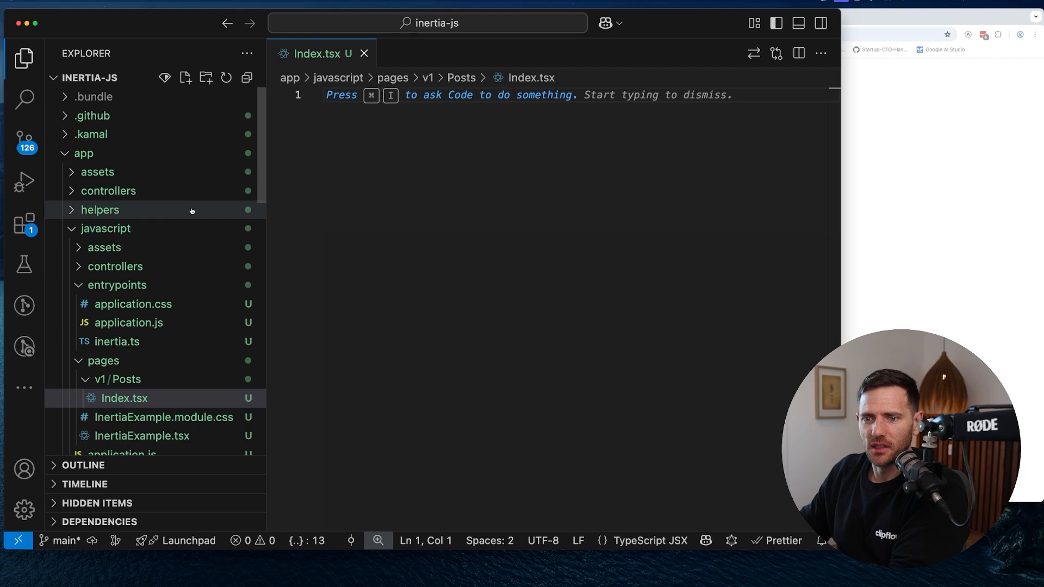
pyautogui.moveTo(109, 191)
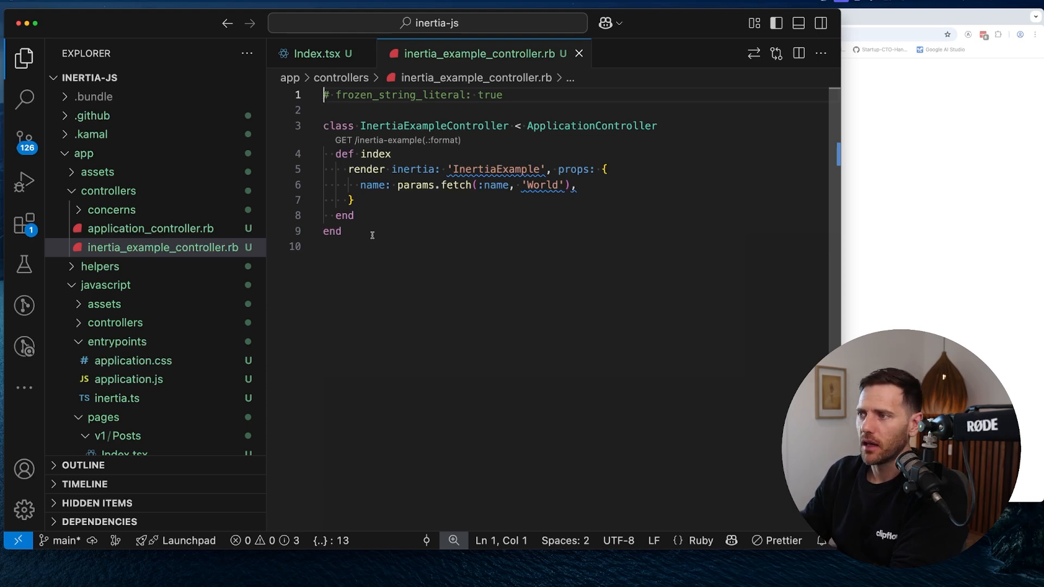
pyautogui.moveTo(365, 169)
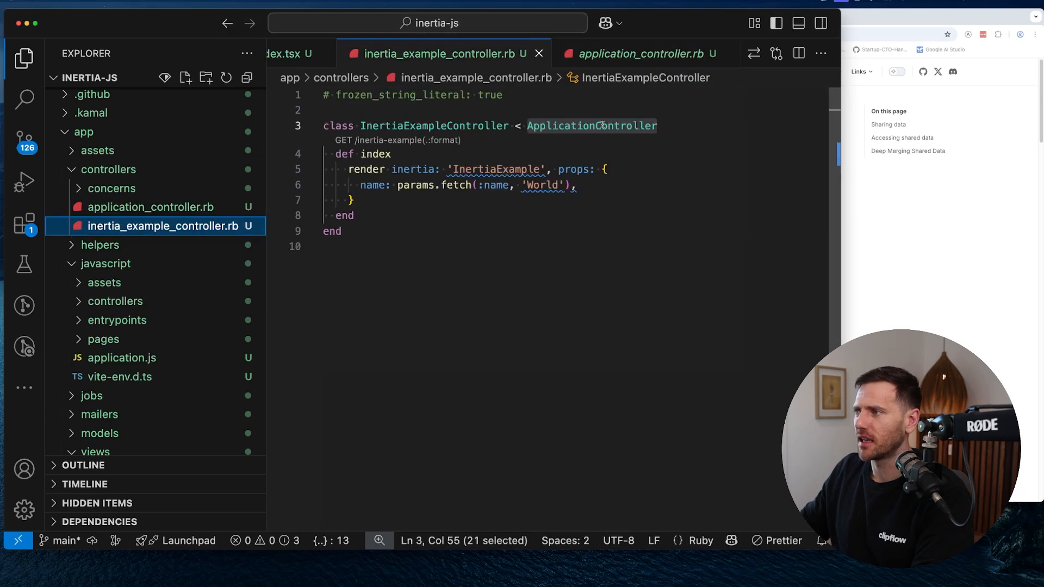
# Paste the inertia_share example into application_controller.rb and begin writing its current_user hash.
pyautogui.click(638, 53)
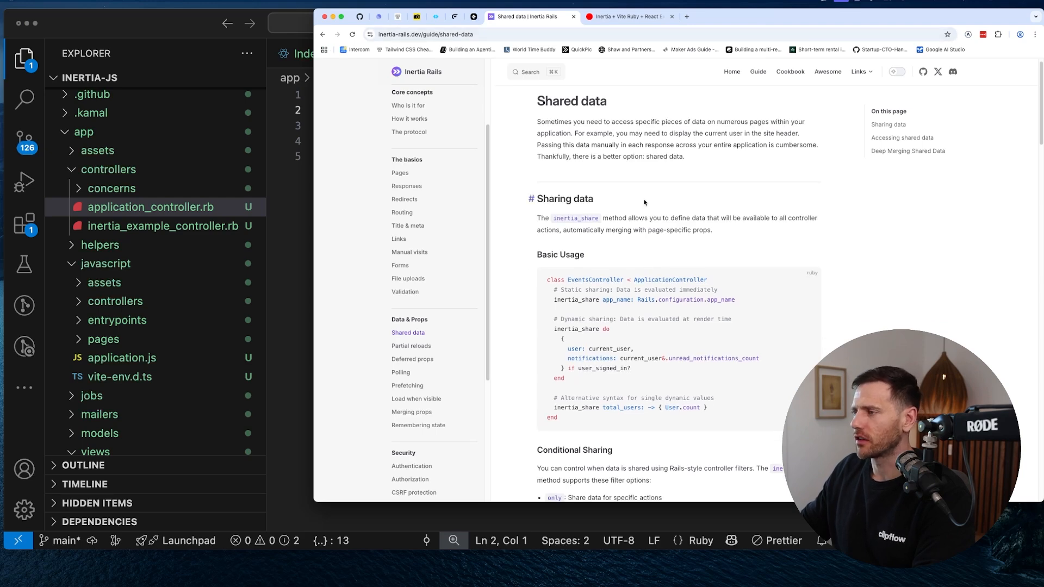
pyautogui.scroll(-3)
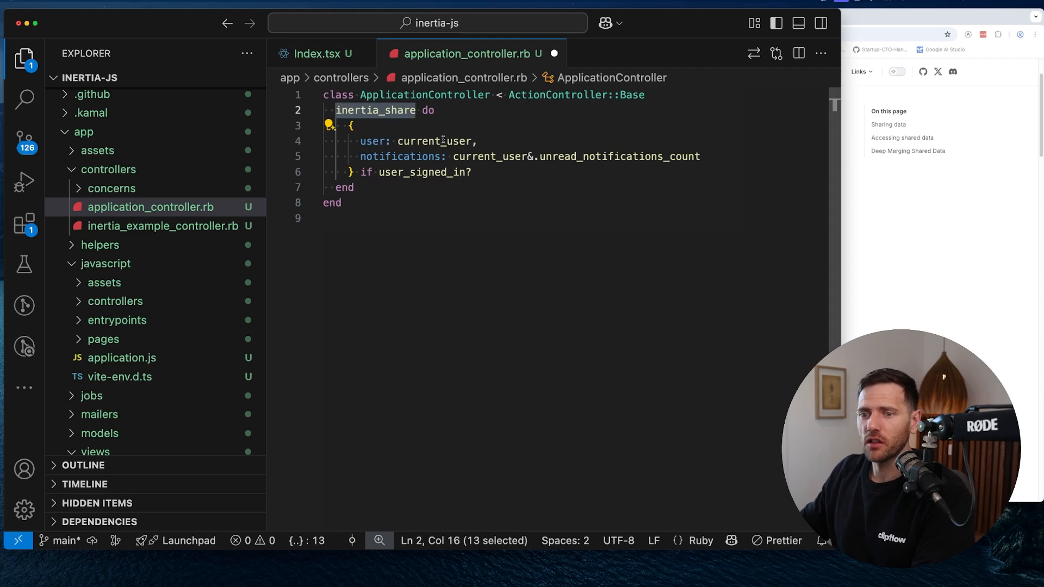
pyautogui.write('current_user')
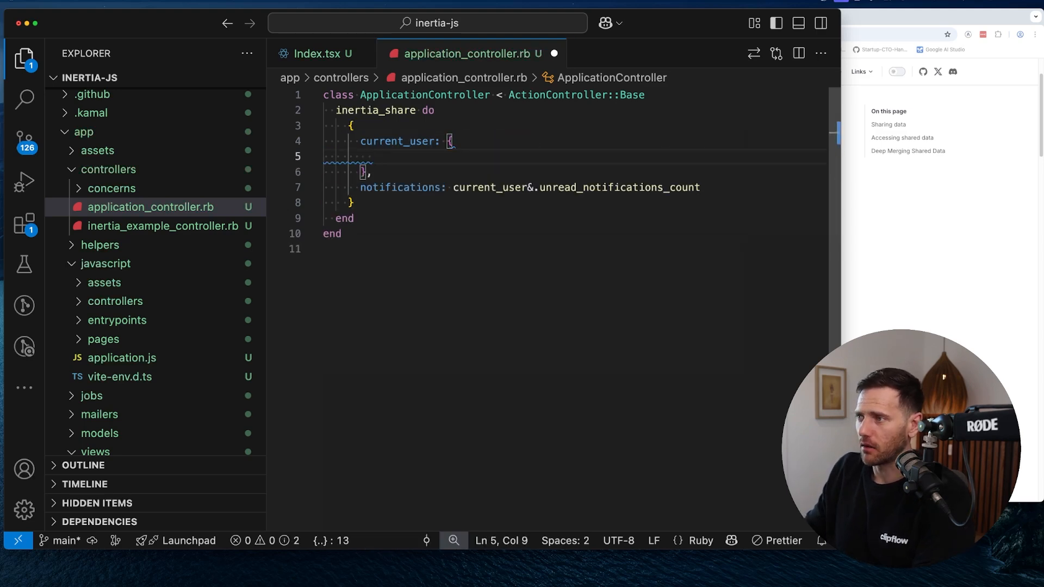
pyautogui.write('id: 1,')
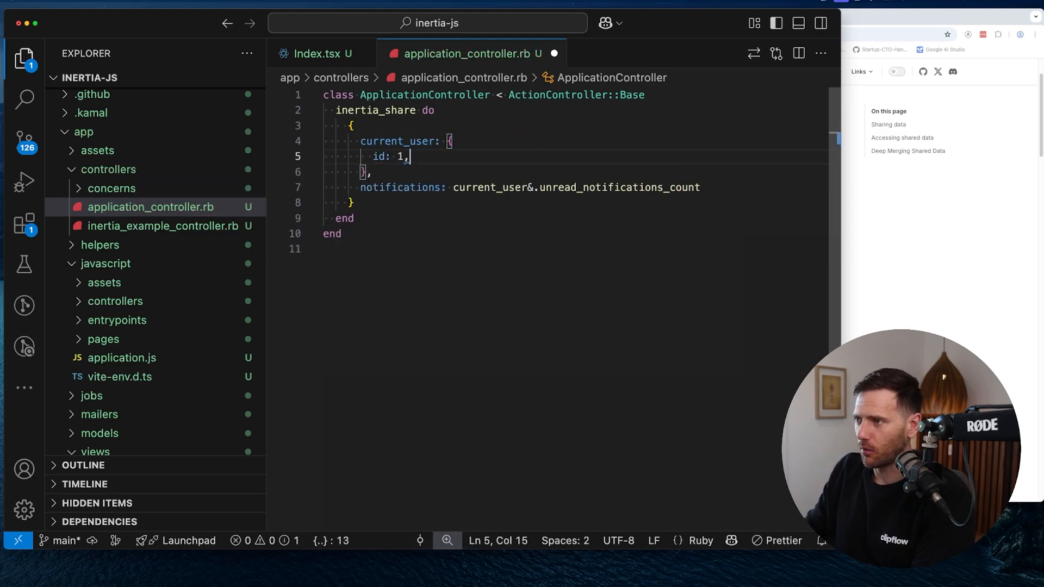
pyautogui.write('name: "')
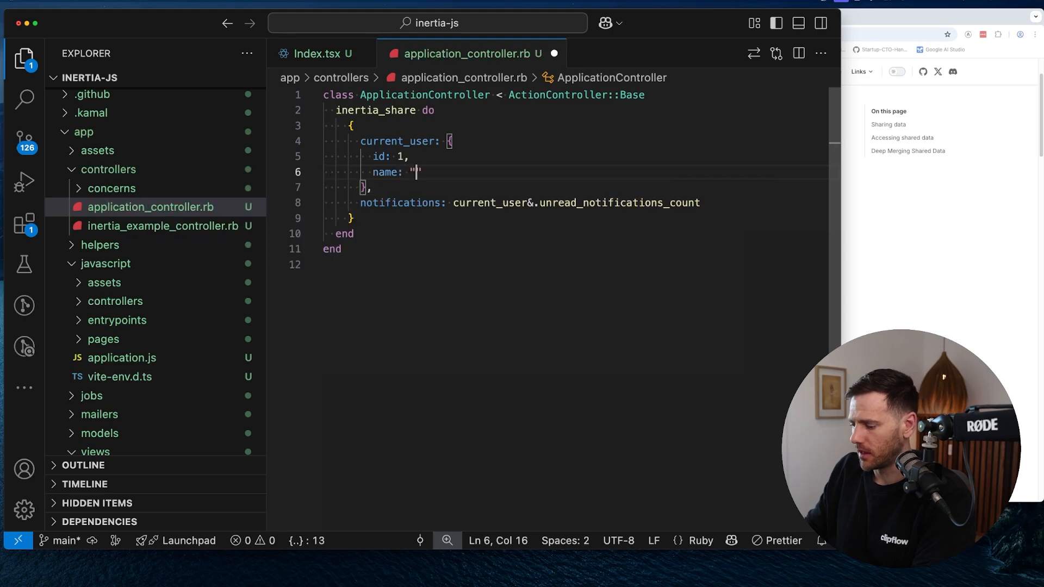
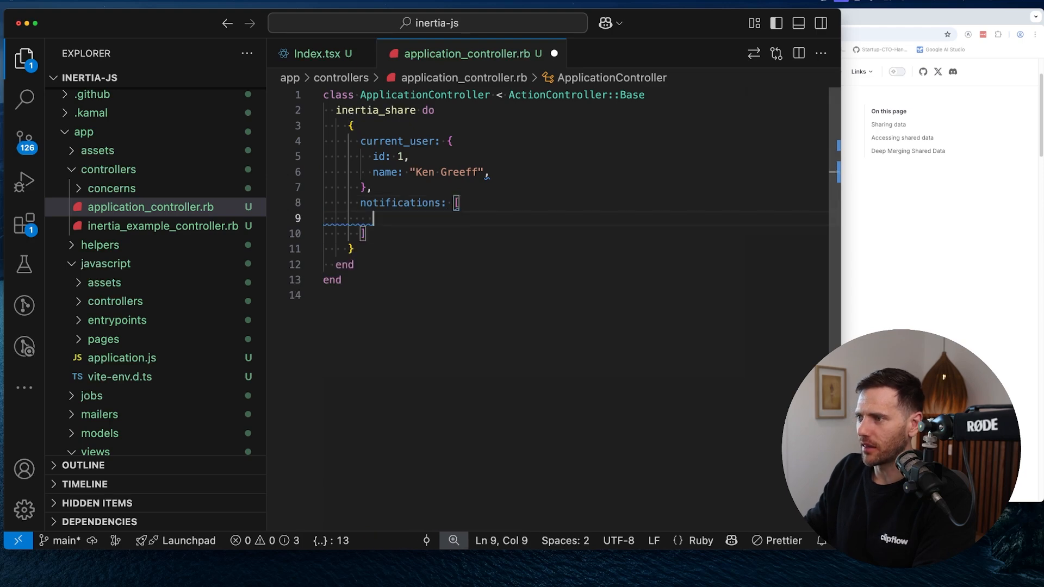
pyautogui.write('{ id: 1, }')
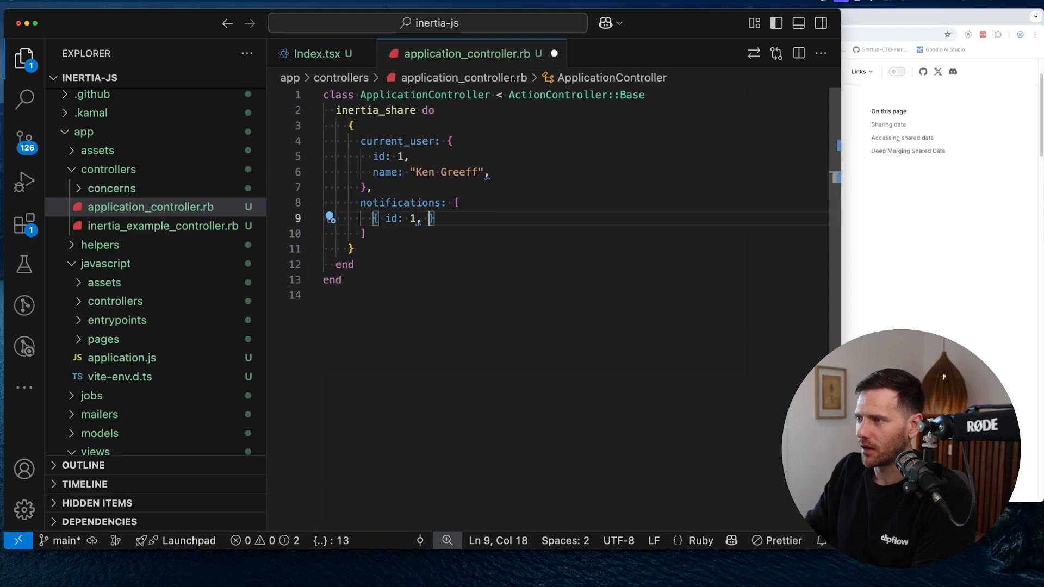
pyautogui.write('body: "he"')
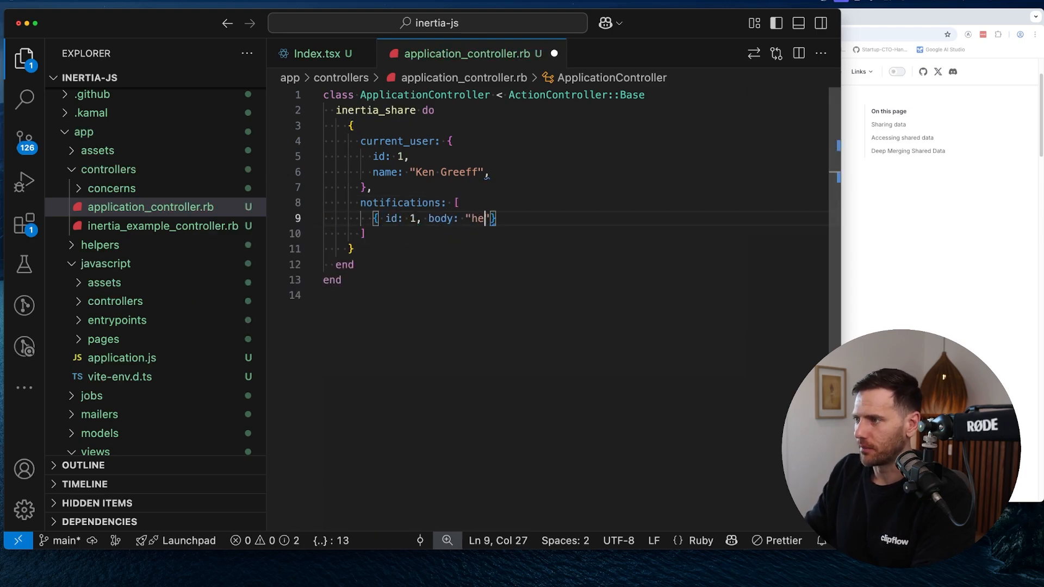
pyautogui.write('Sam did that thing')
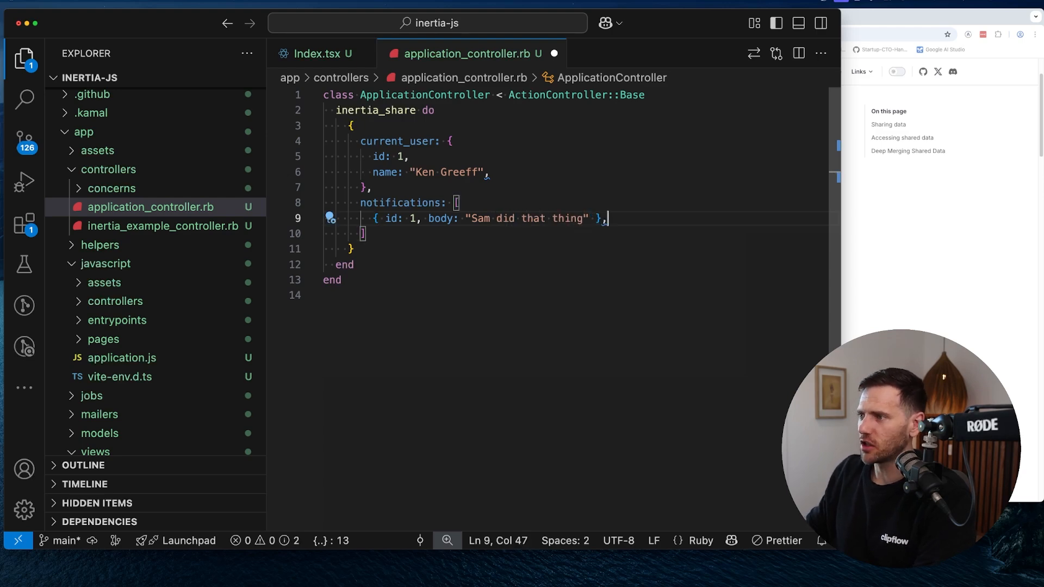
pyautogui.press('Backspace')
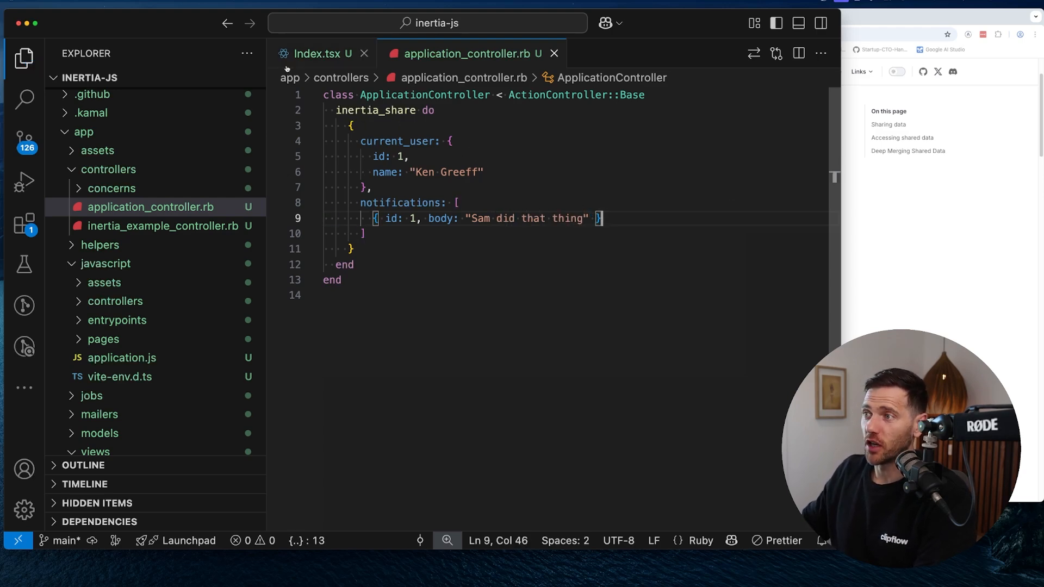
# In InertiaExample.tsx, take name from props and log props to the console.
pyautogui.click(323, 54)
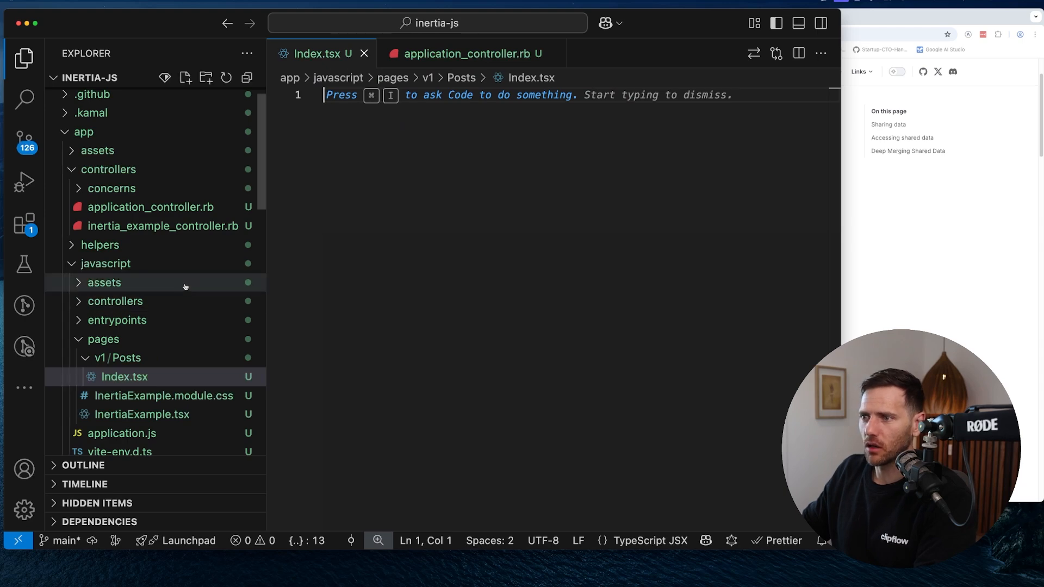
pyautogui.click(165, 226)
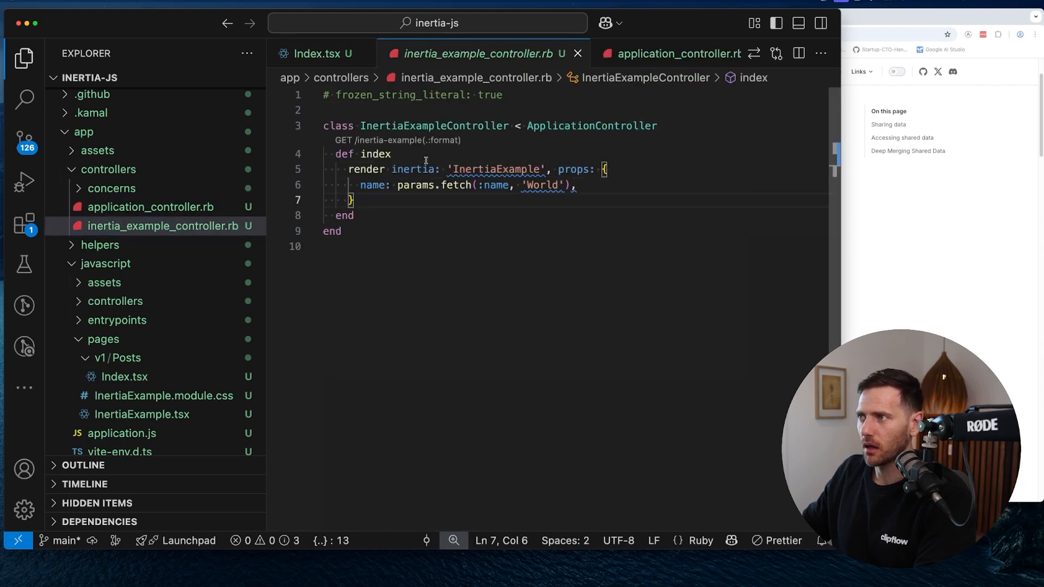
pyautogui.click(142, 414)
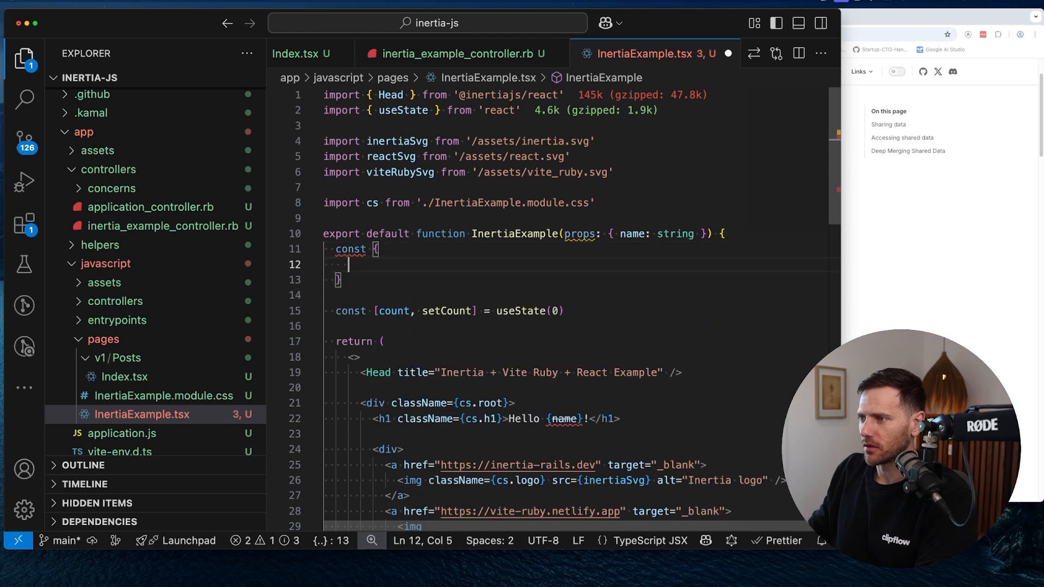
pyautogui.write('name=Test')
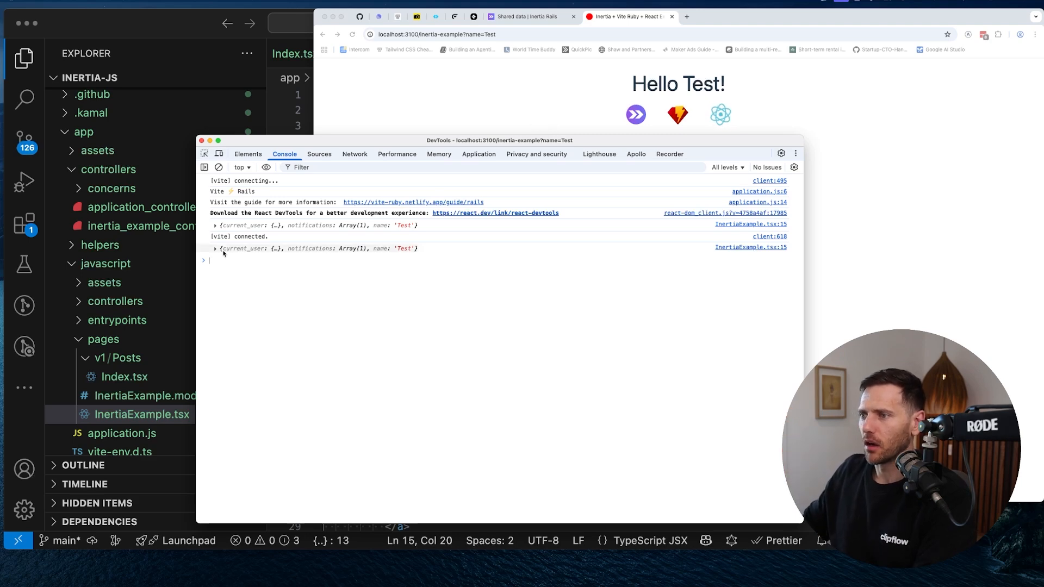
# Expand the logged props object in Chrome's console to reveal current_user and notifications.
pyautogui.click(214, 248)
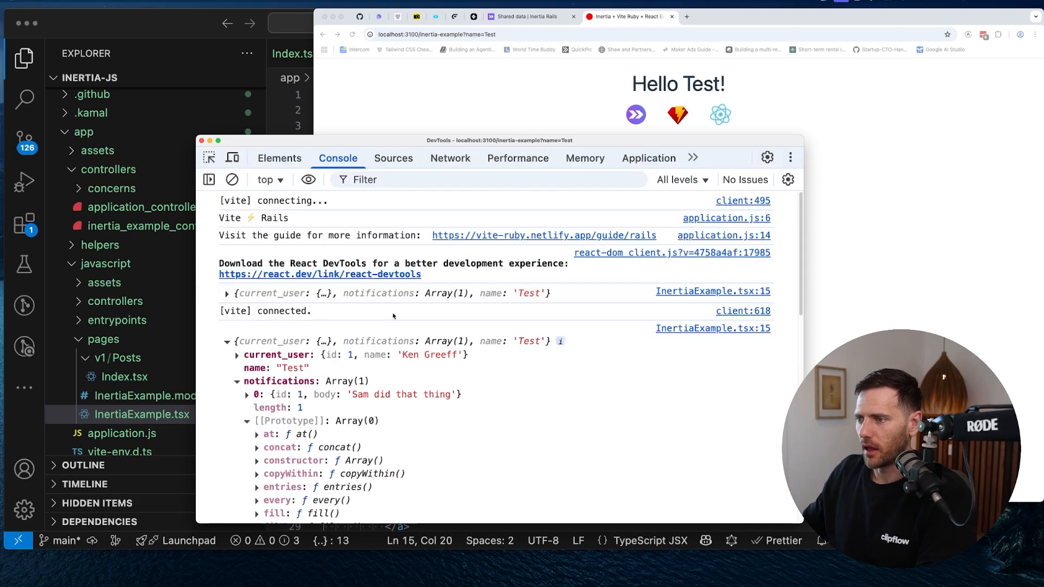
pyautogui.scroll(-3)
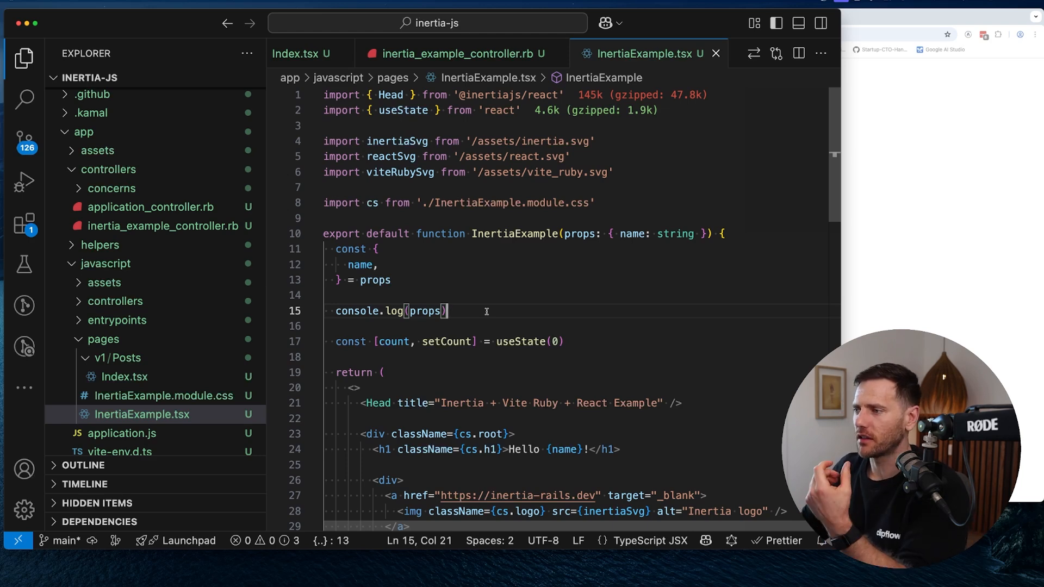
# Return to the inertia_example_controller.rb tab showing the index action.
pyautogui.click(462, 54)
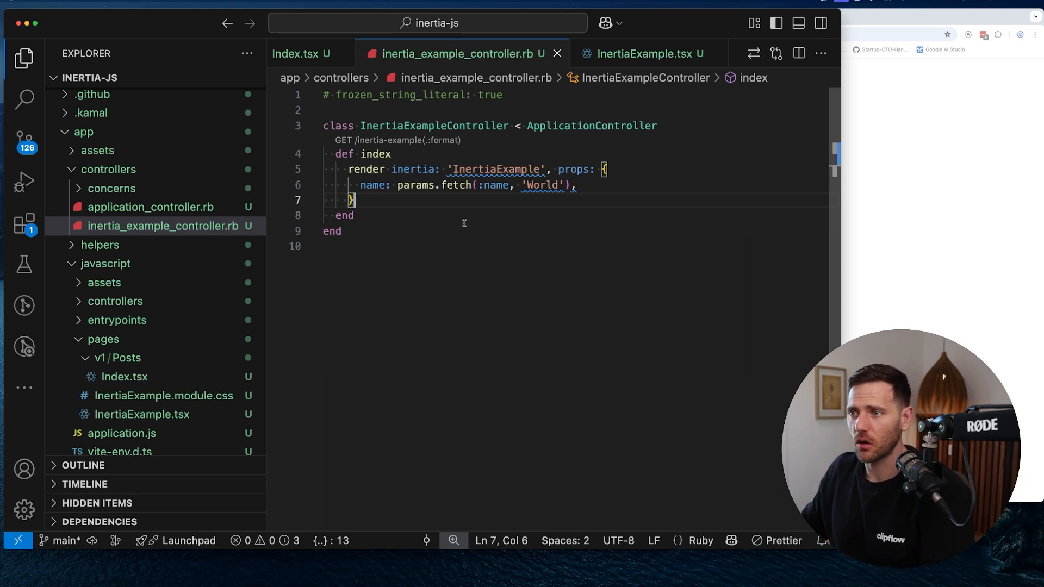
pyautogui.moveTo(385, 285)
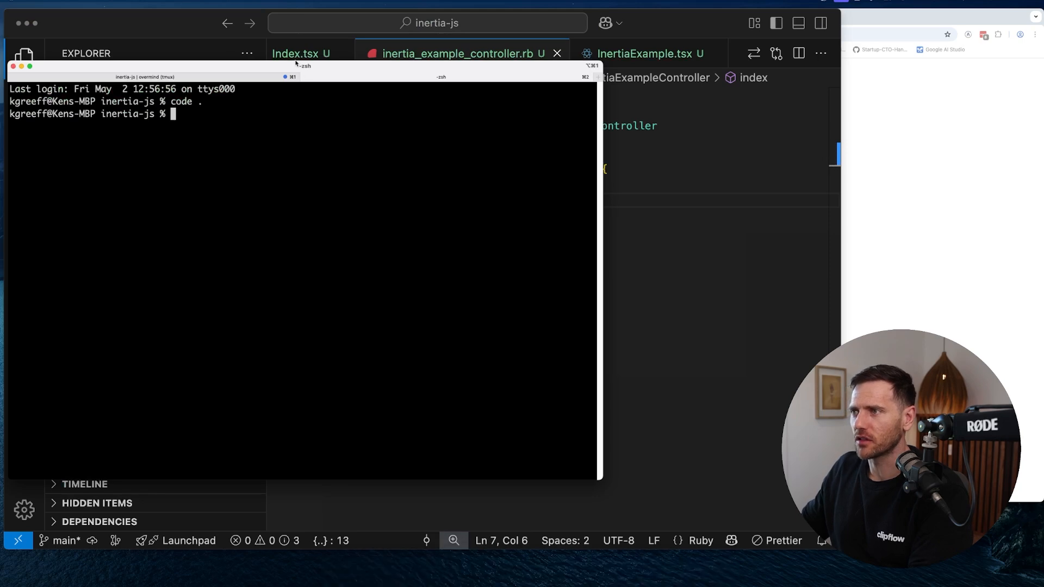
# Run rails g scaffold Post in the terminal.
pyautogui.write('rails g sc')
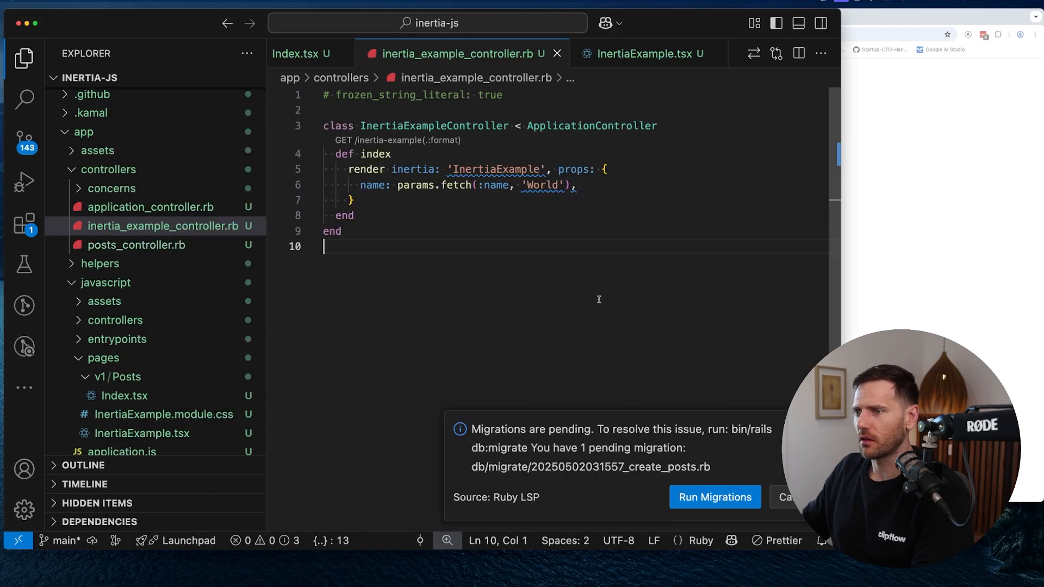
# Copy the render inertia: InertiaExample block into the posts controller's index action.
pyautogui.click(136, 245)
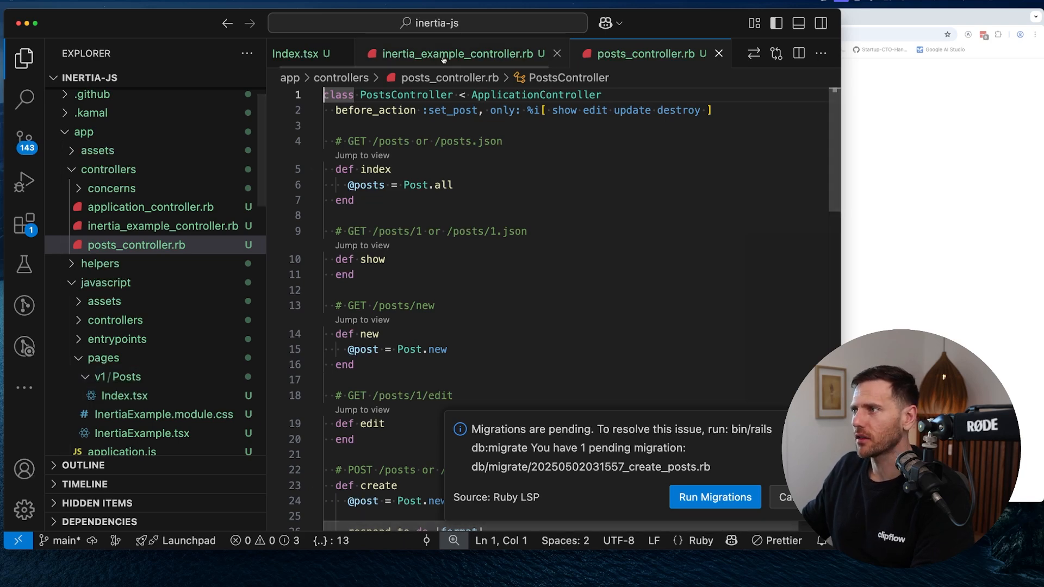
pyautogui.click(459, 54)
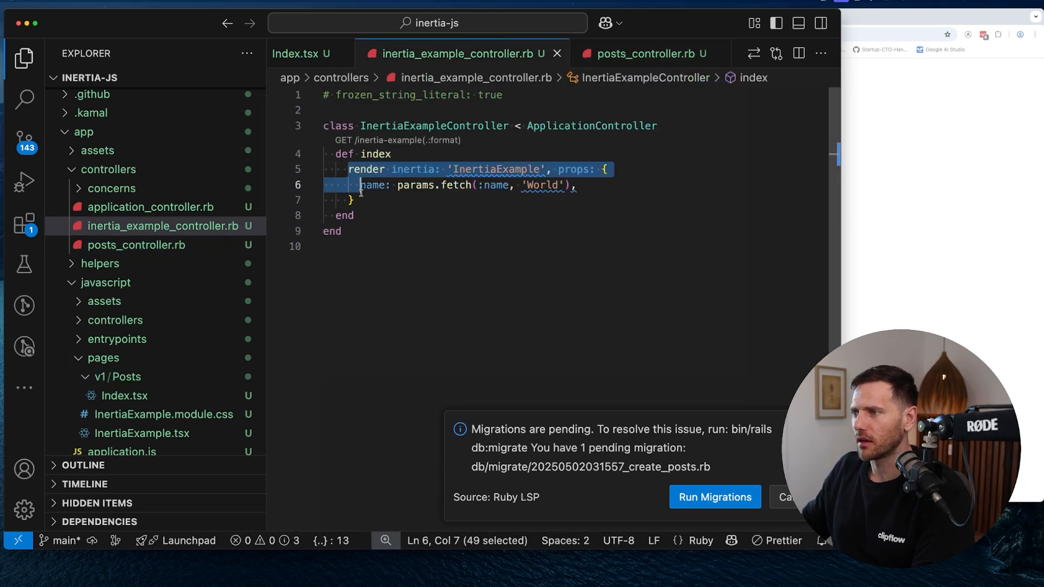
pyautogui.click(638, 53)
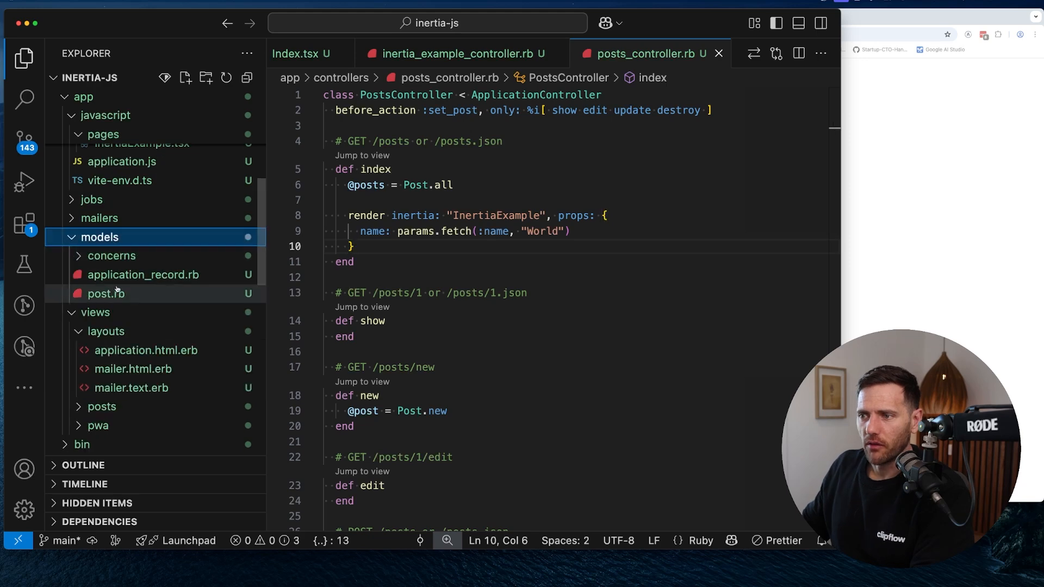
# Open the create_posts migration and add t.string and t.text column lines.
pyautogui.click(99, 237)
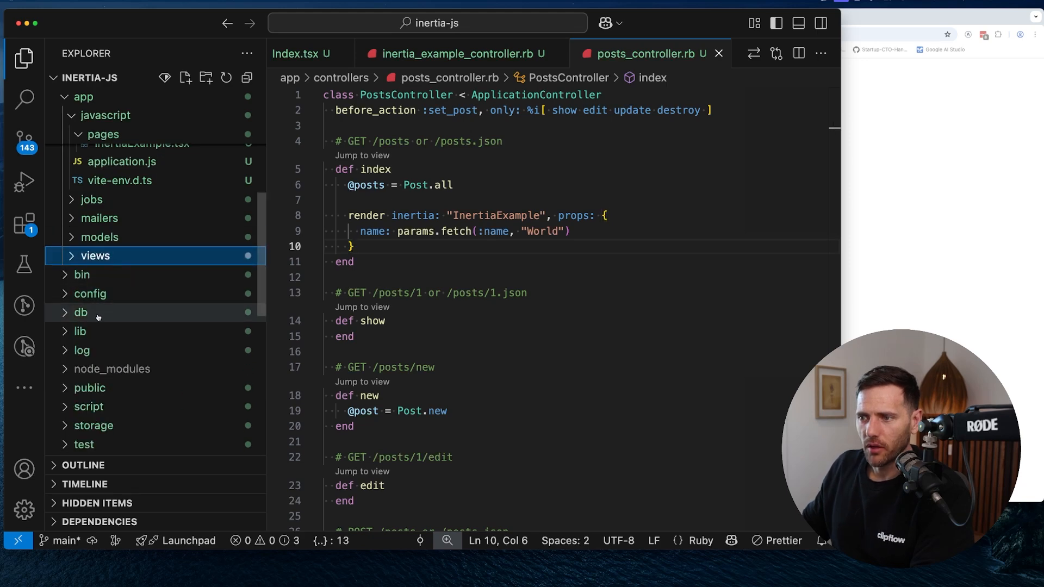
pyautogui.click(169, 247)
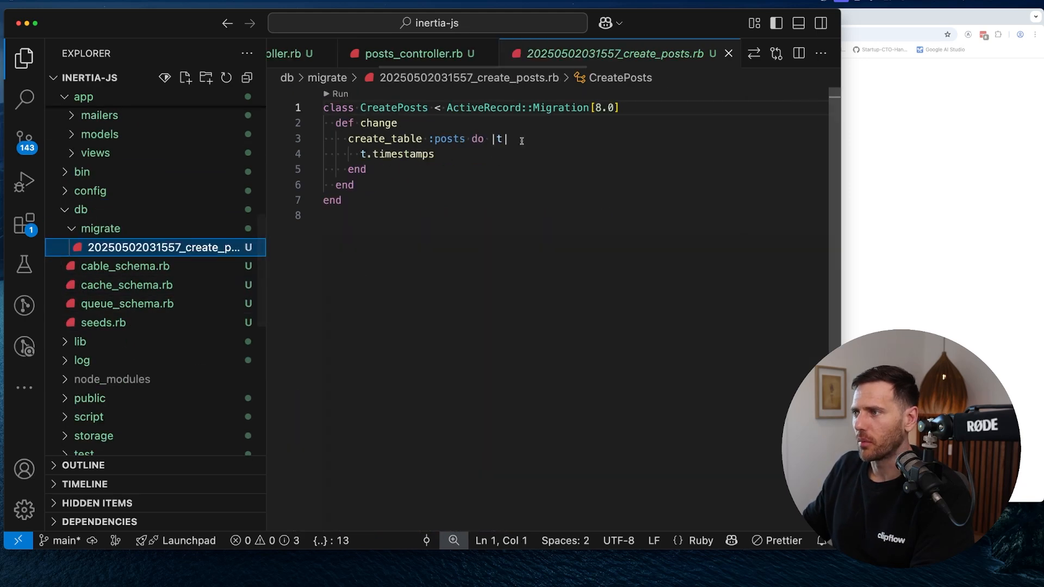
pyautogui.write('.')
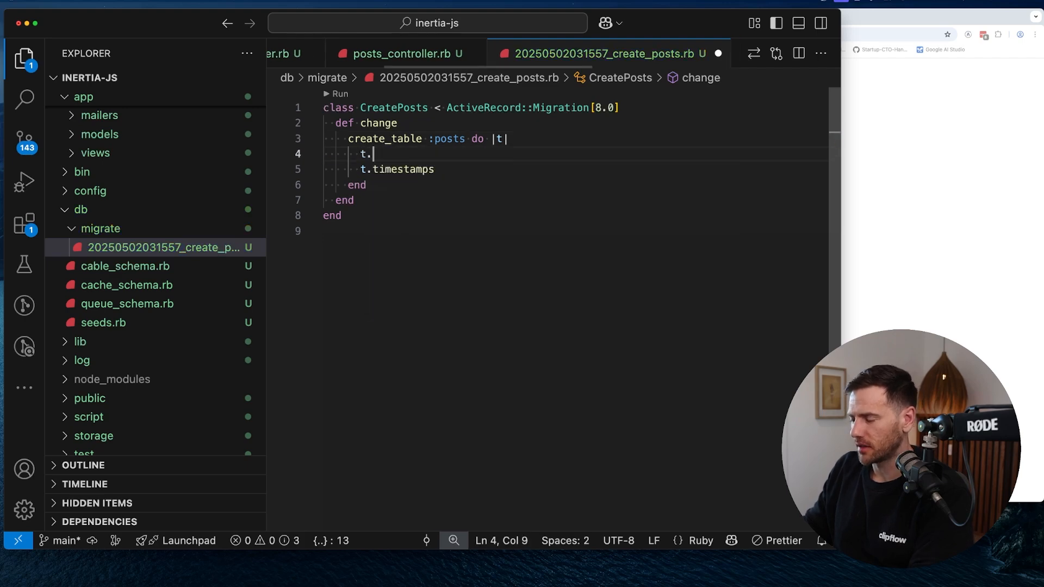
pyautogui.write('te')
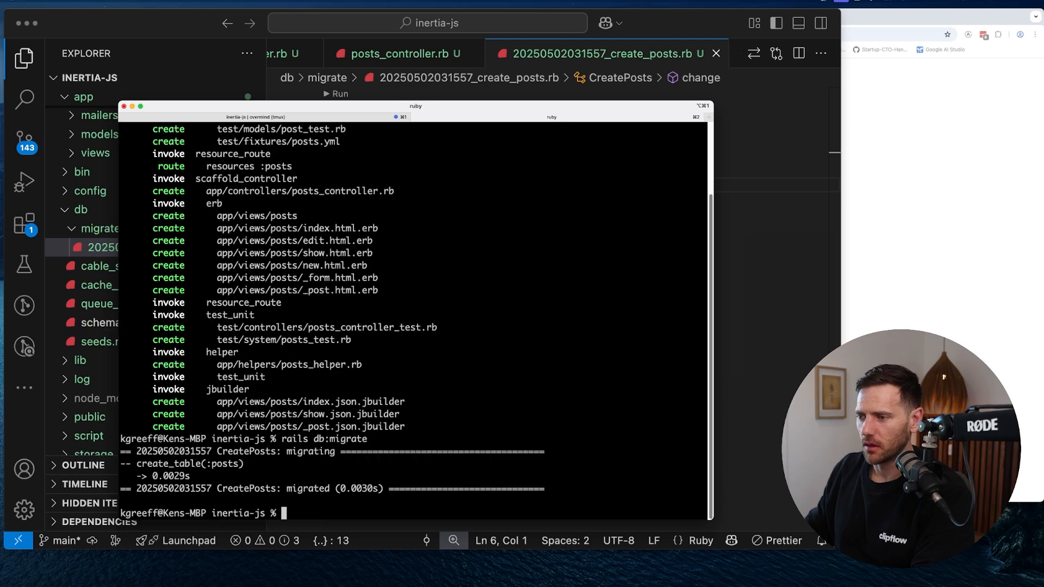
# Launch the Rails console with rails c and create posts using Post.create.
pyautogui.write('rails c')
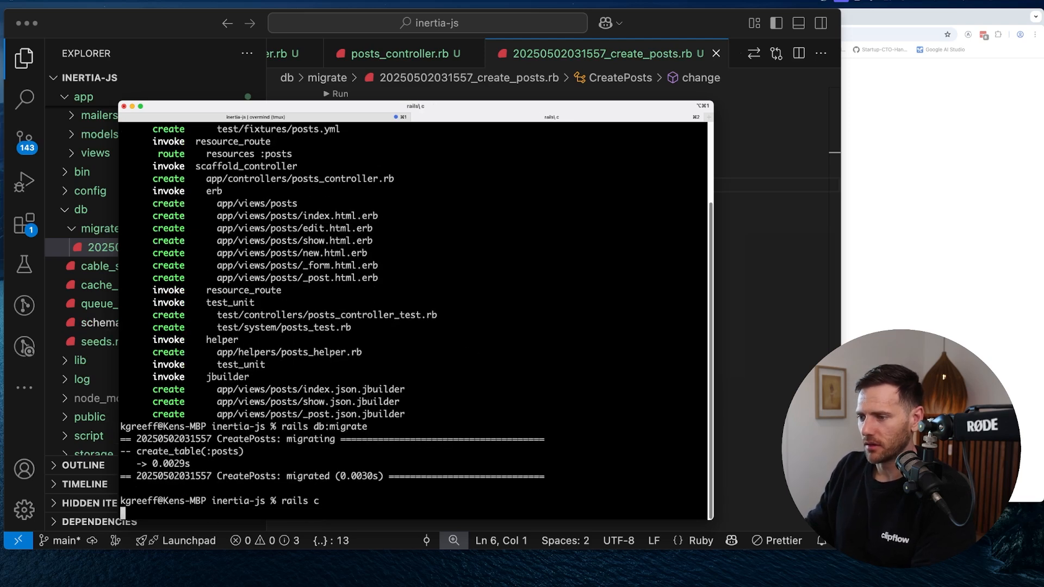
pyautogui.write('Post.cr')
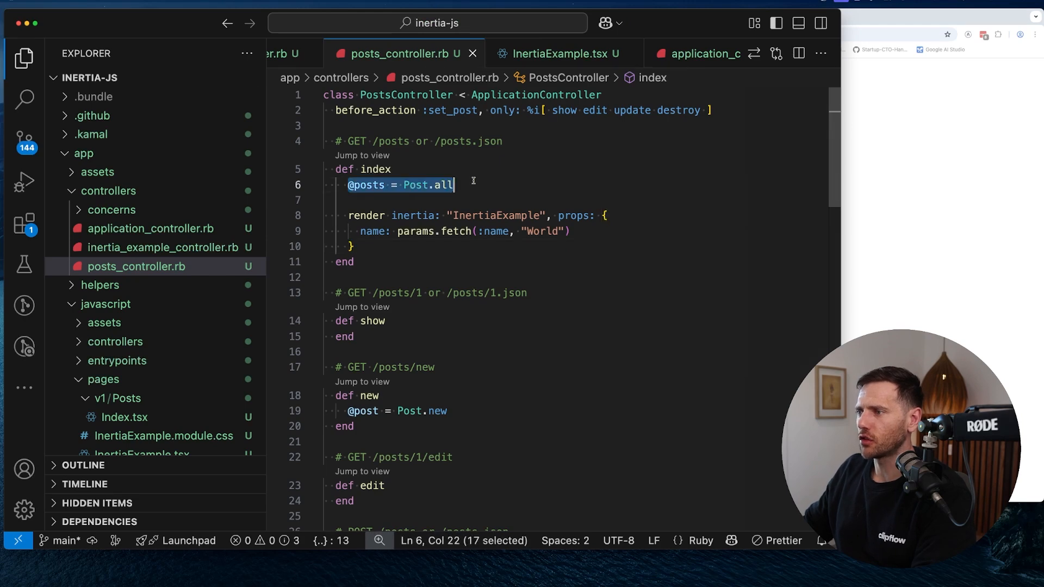
pyautogui.doubleClick(495, 215)
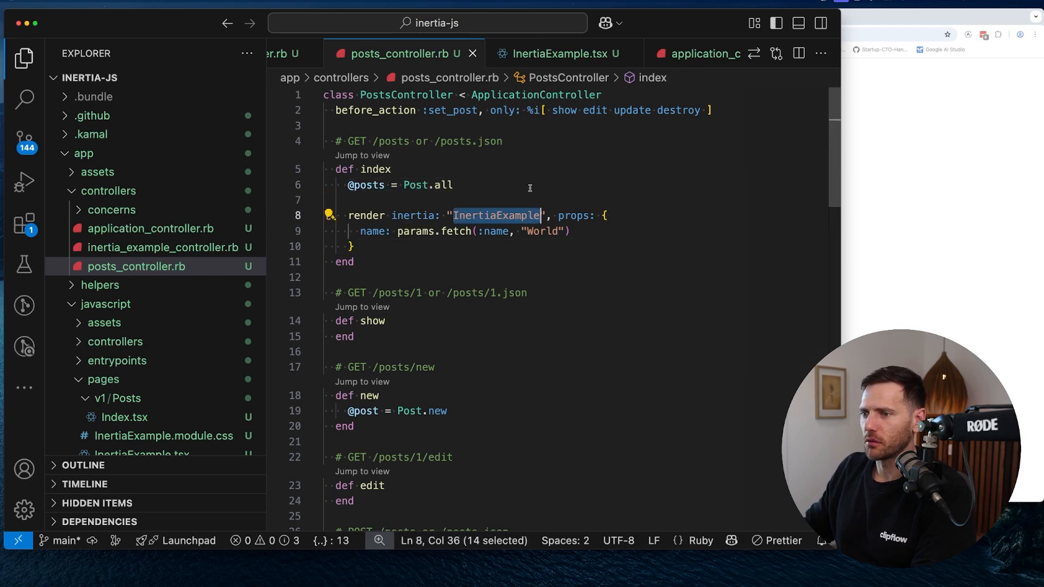
pyautogui.write('v1/Posts/Ind')
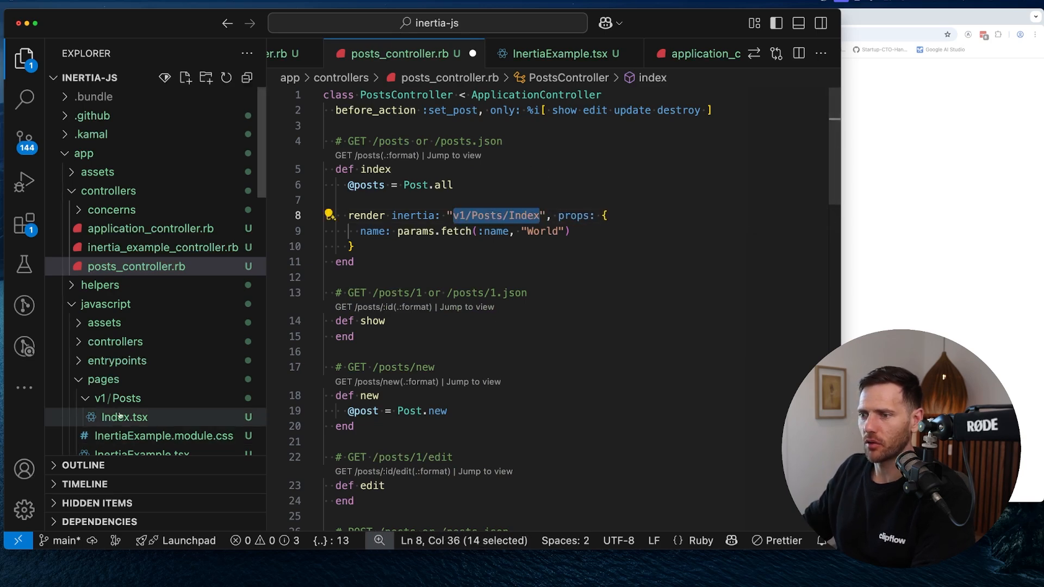
pyautogui.click(359, 231)
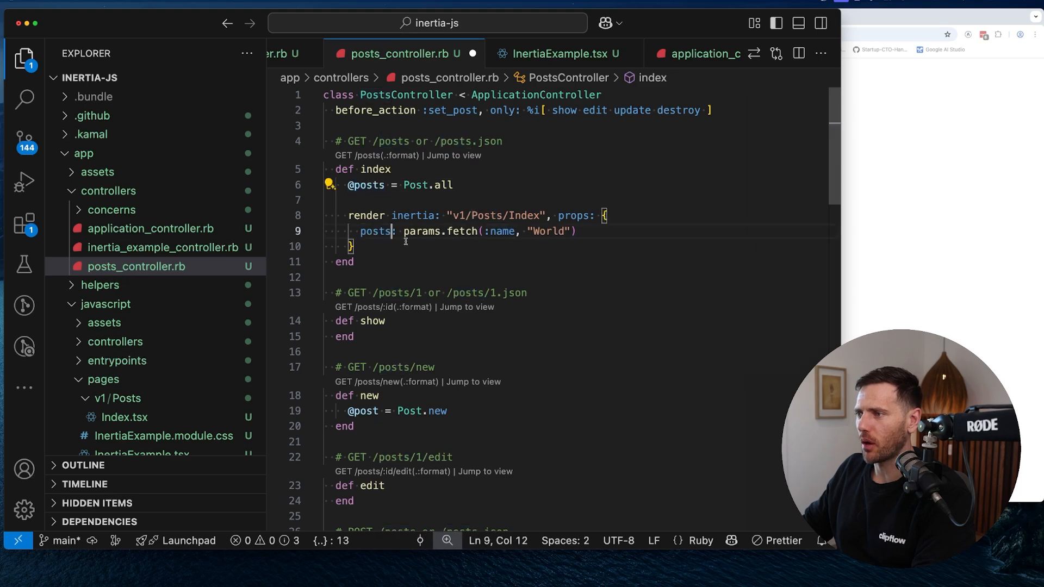
pyautogui.write('@posts.to_json')
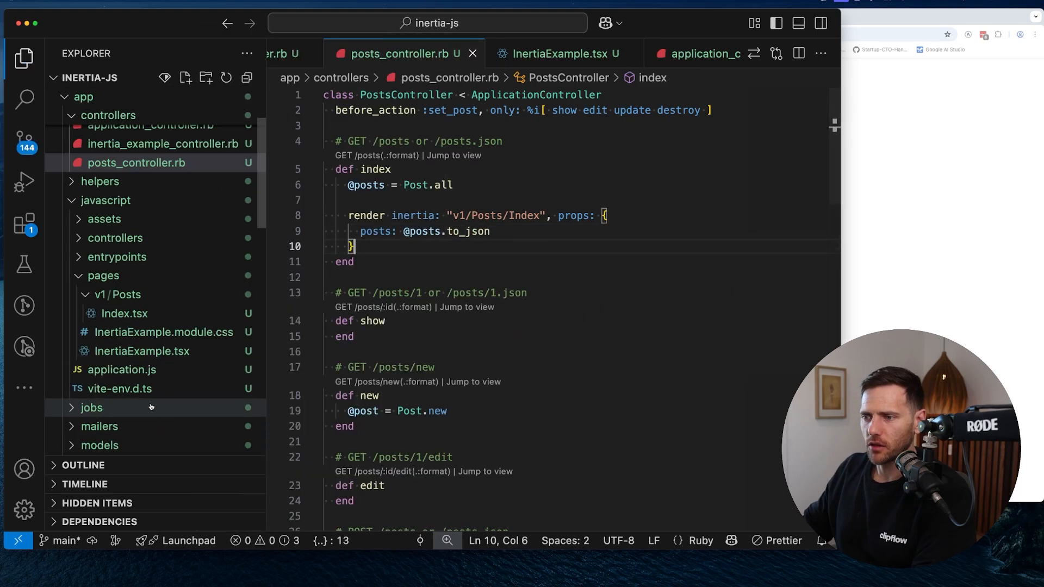
pyautogui.click(142, 350)
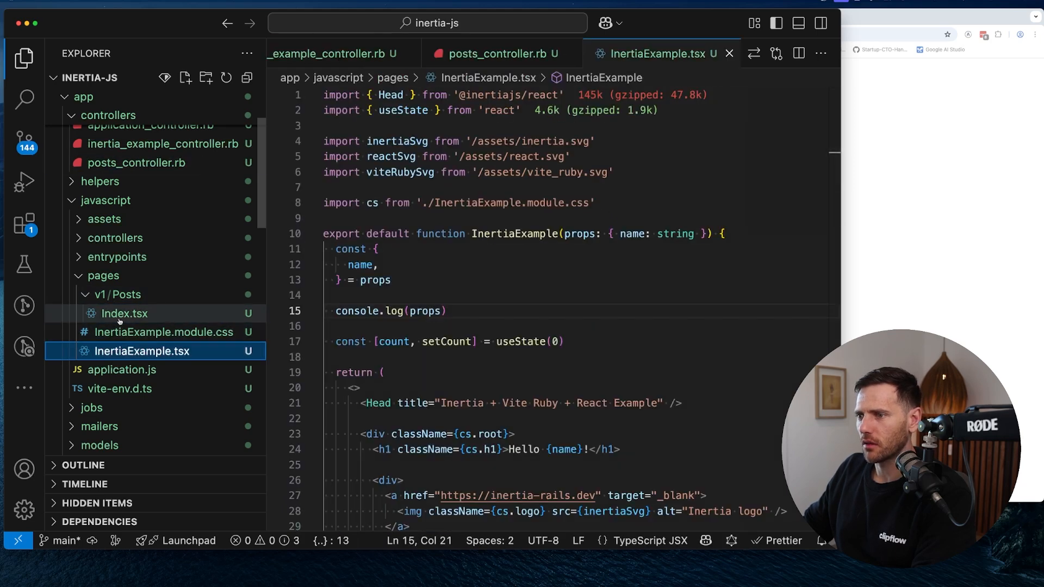
# Rename the page component to Index with IndexProps, replacing children with posts: object[].
pyautogui.write('tw')
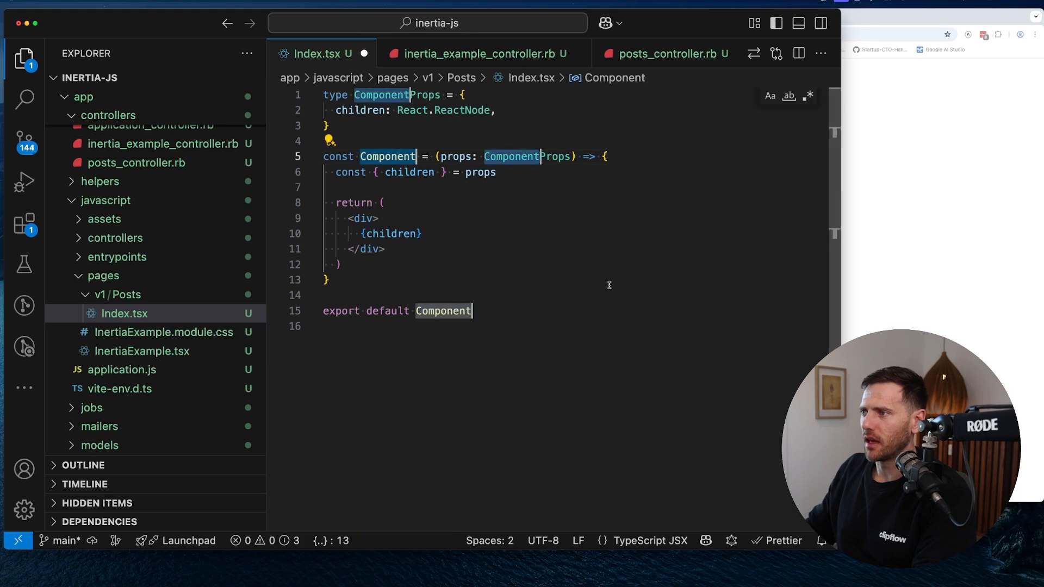
pyautogui.write('IO')
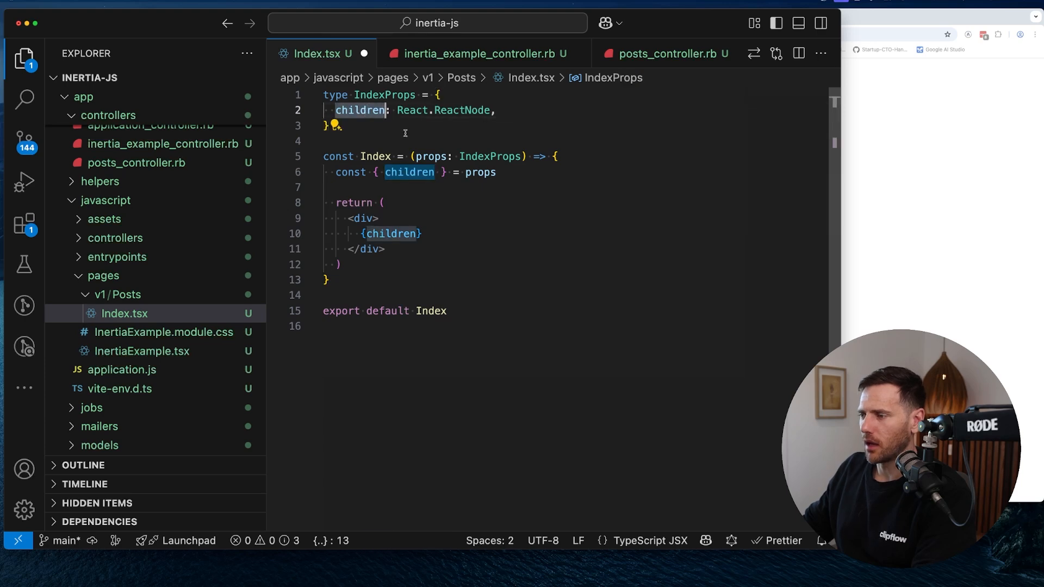
pyautogui.write('posts')
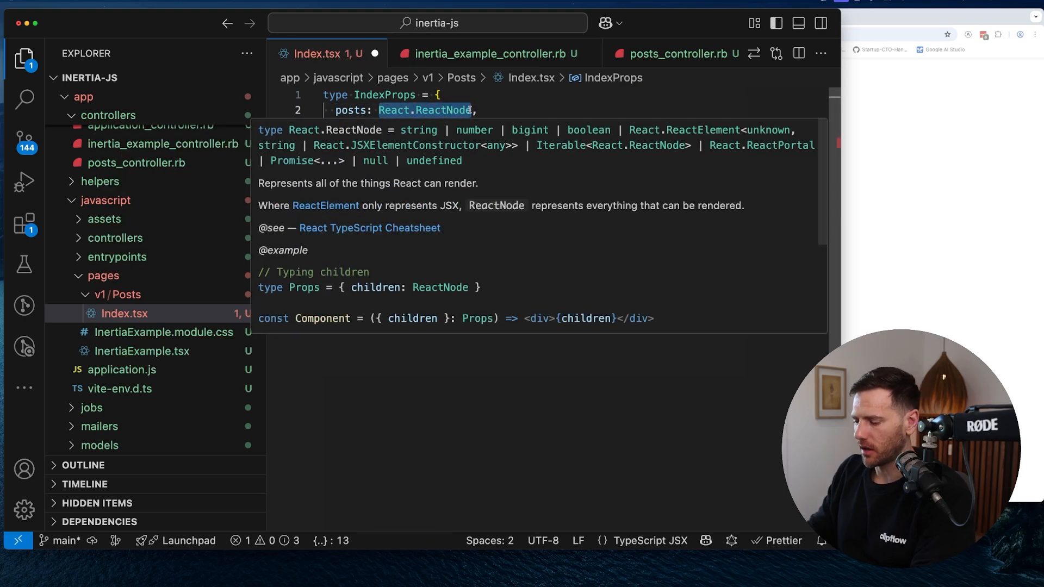
pyautogui.write('object[]')
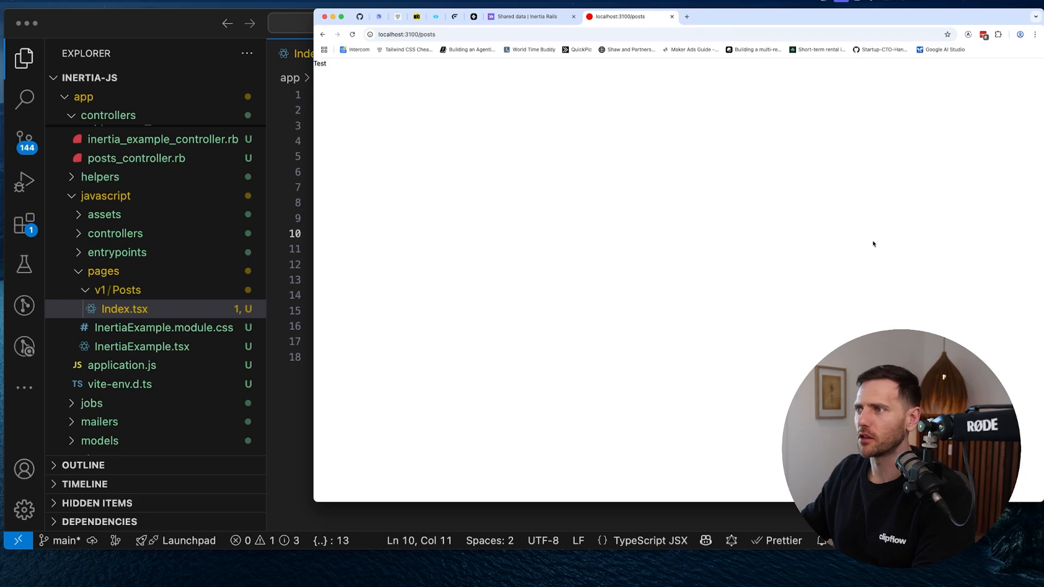
# Reload localhost:3100/posts with DevTools open and expand the logged array of two posts.
pyautogui.press('F12')
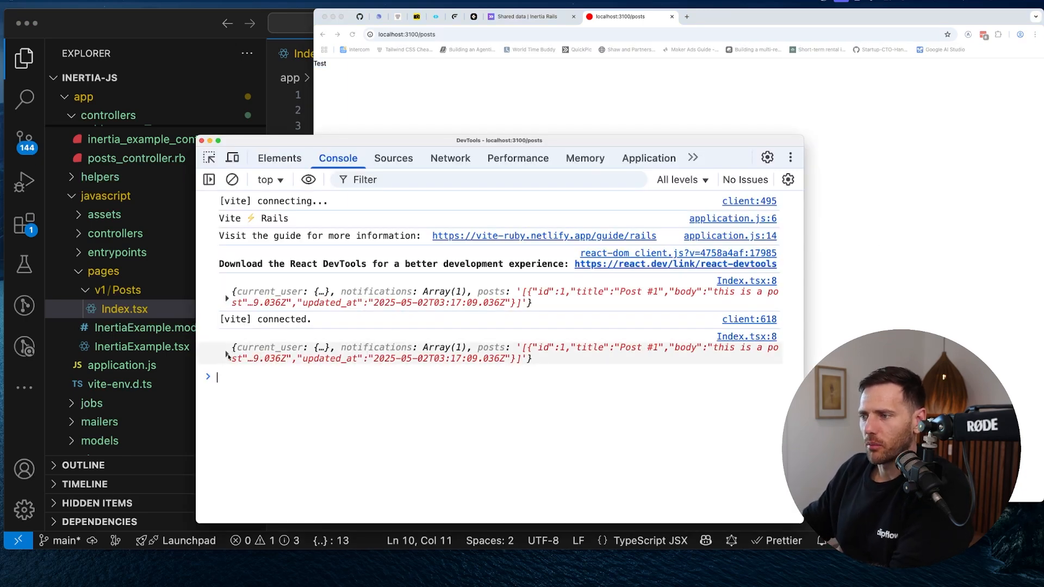
pyautogui.click(228, 353)
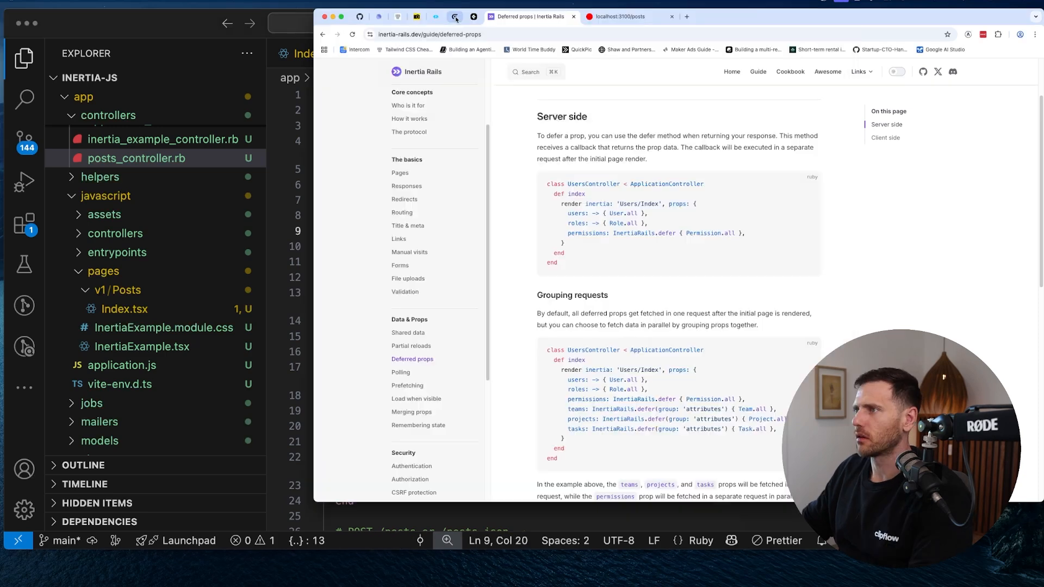
pyautogui.click(626, 16)
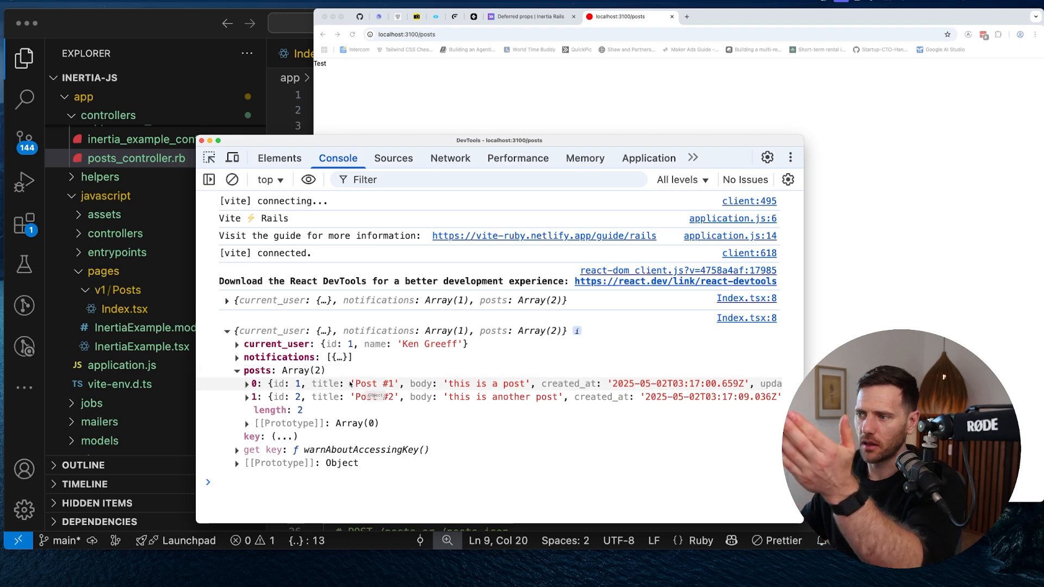
pyautogui.click(247, 383)
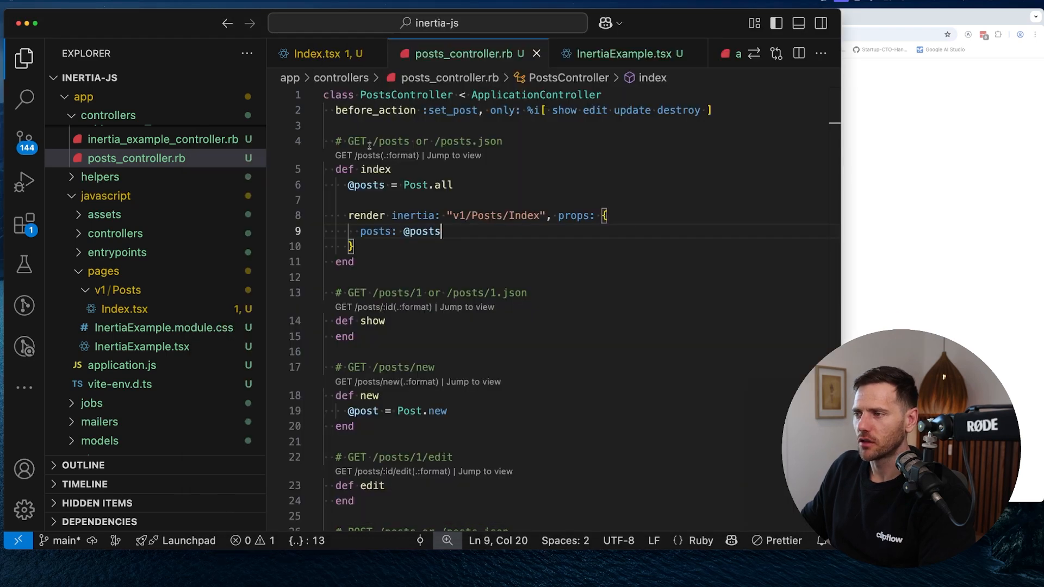
# Replace Test in Index.tsx with posts.map rendering each post.title in a div keyed by post.id.
pyautogui.click(623, 54)
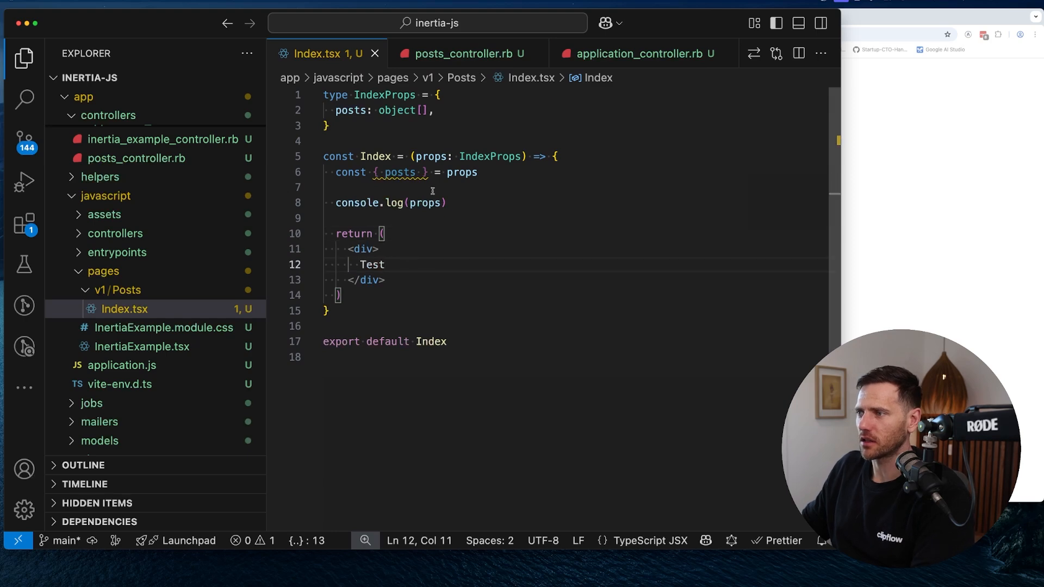
pyautogui.doubleClick(372, 264)
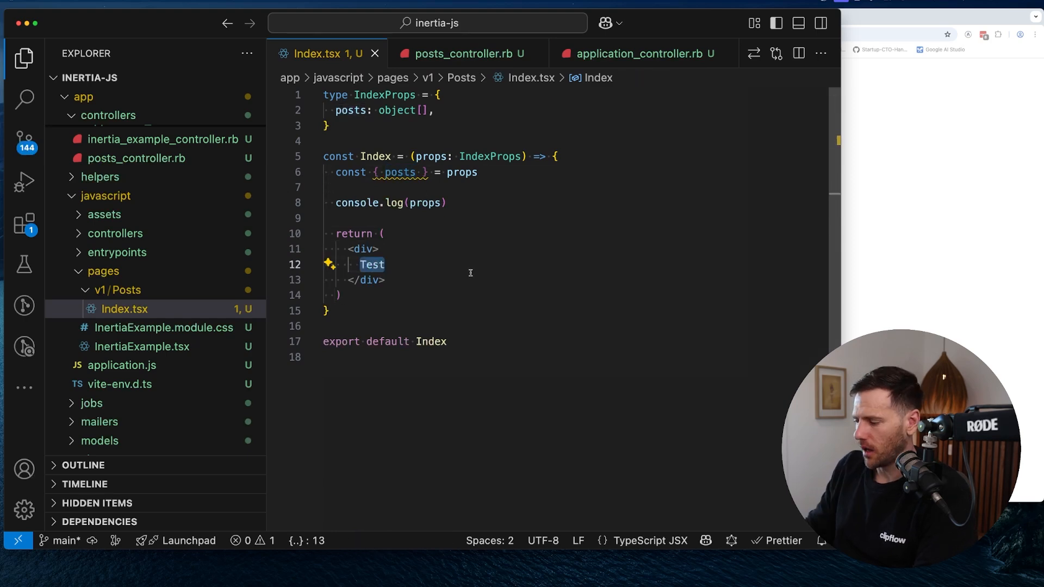
pyautogui.write('posts.map(post) => (')
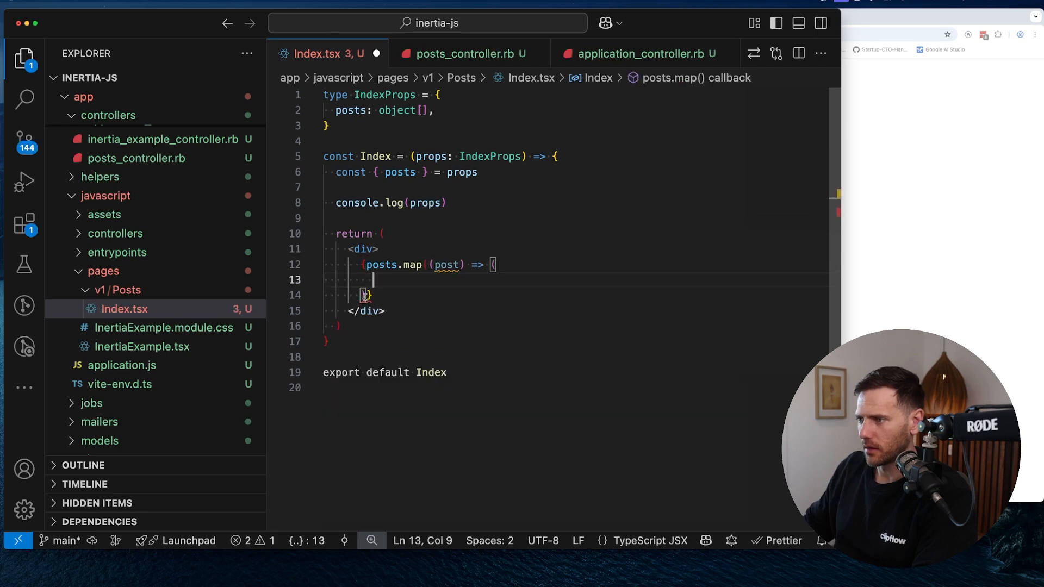
pyautogui.write('<')
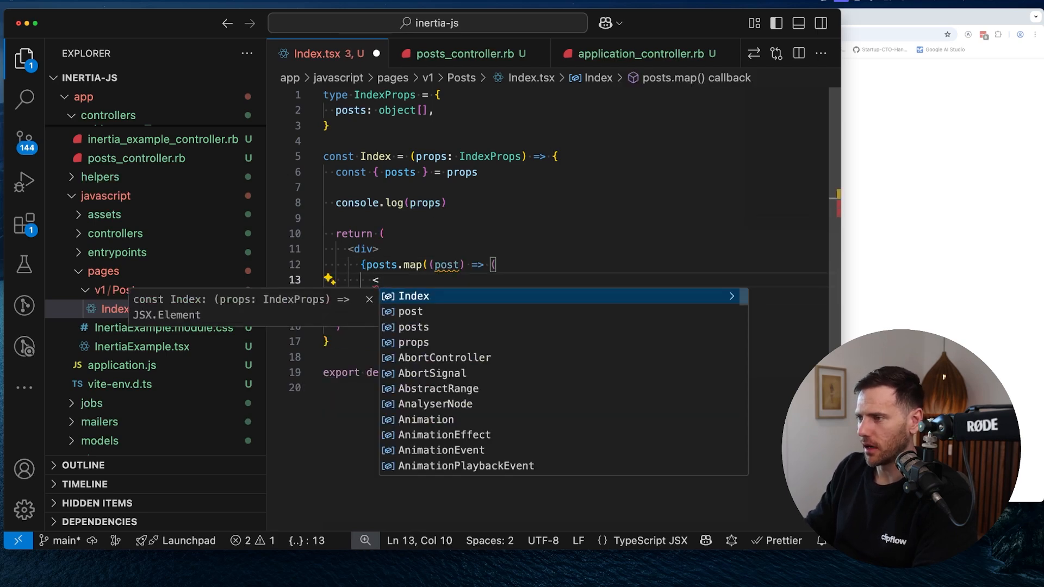
pyautogui.write('key={post.id')
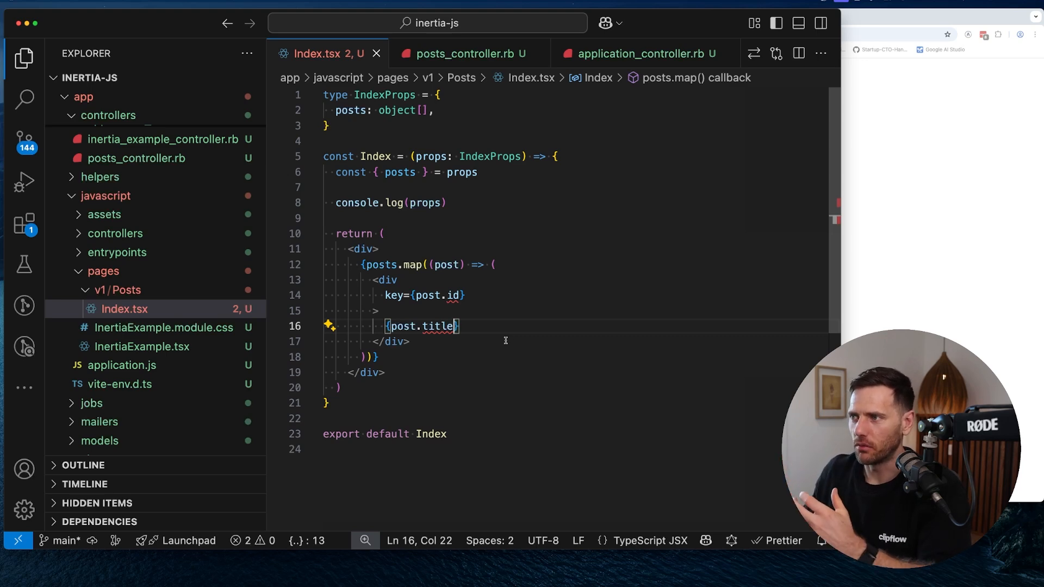
pyautogui.moveTo(517, 266)
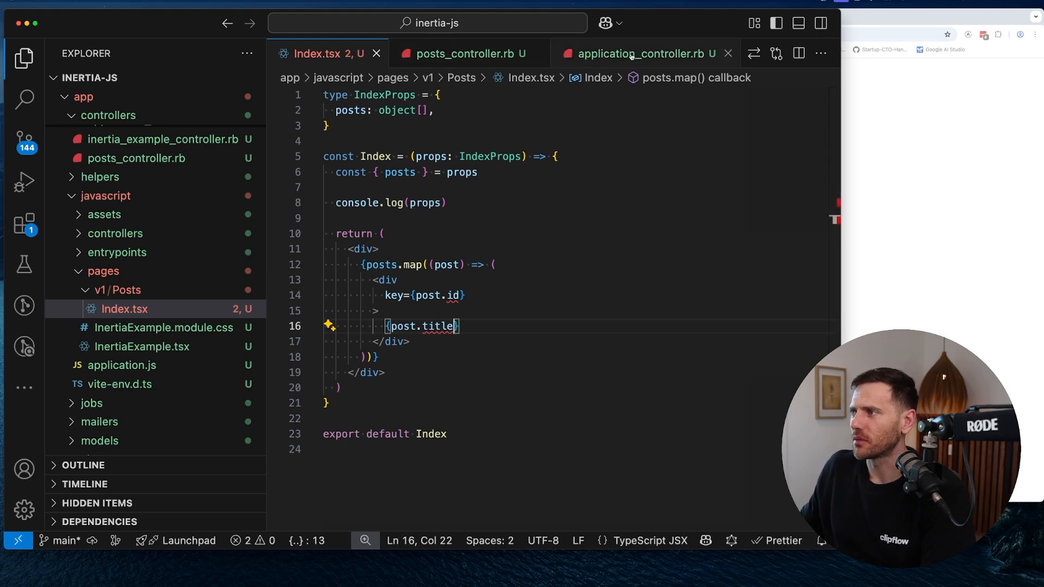
# Review application_controller.rb, close it, and return to posts_controller.rb.
pyautogui.click(459, 53)
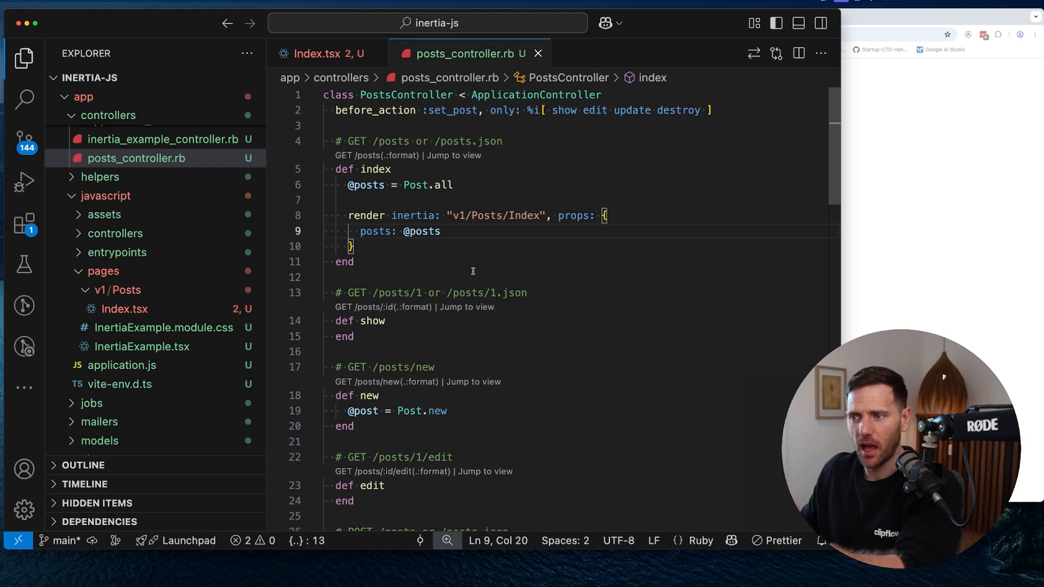
pyautogui.moveTo(203, 377)
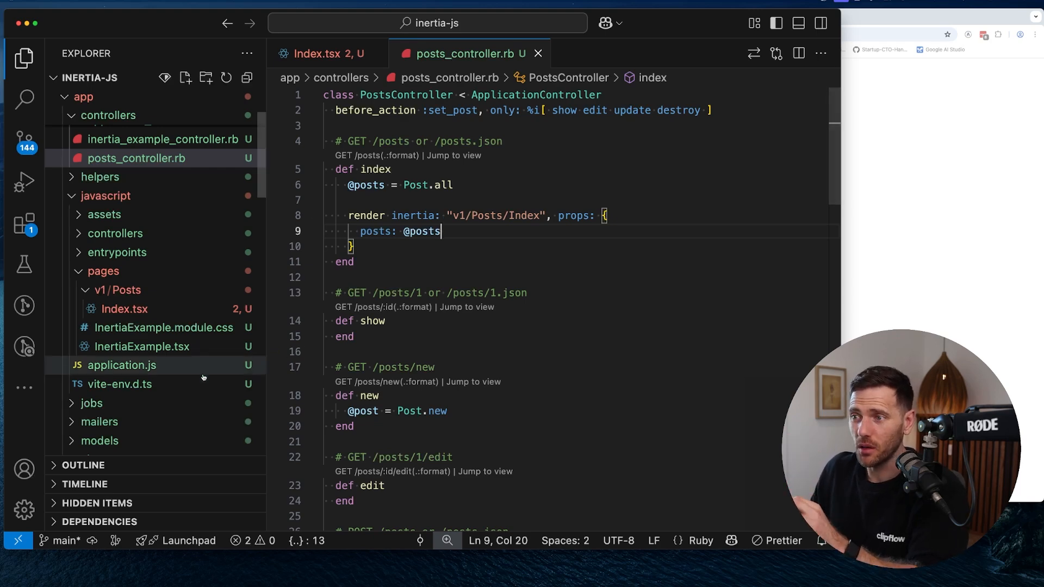